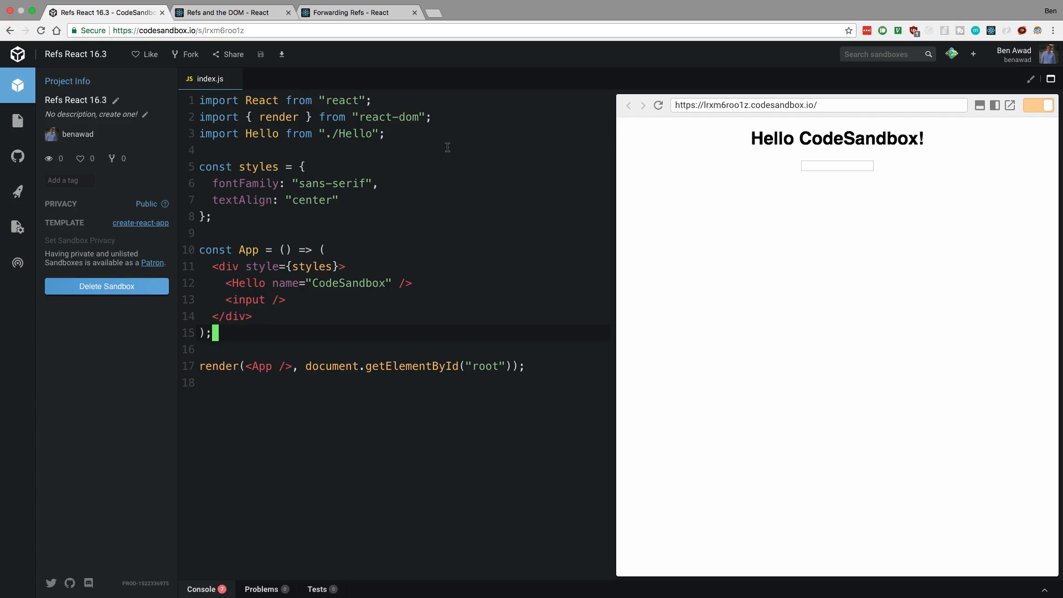
{"action": "mouse_move", "coordinate": [511, 310]}
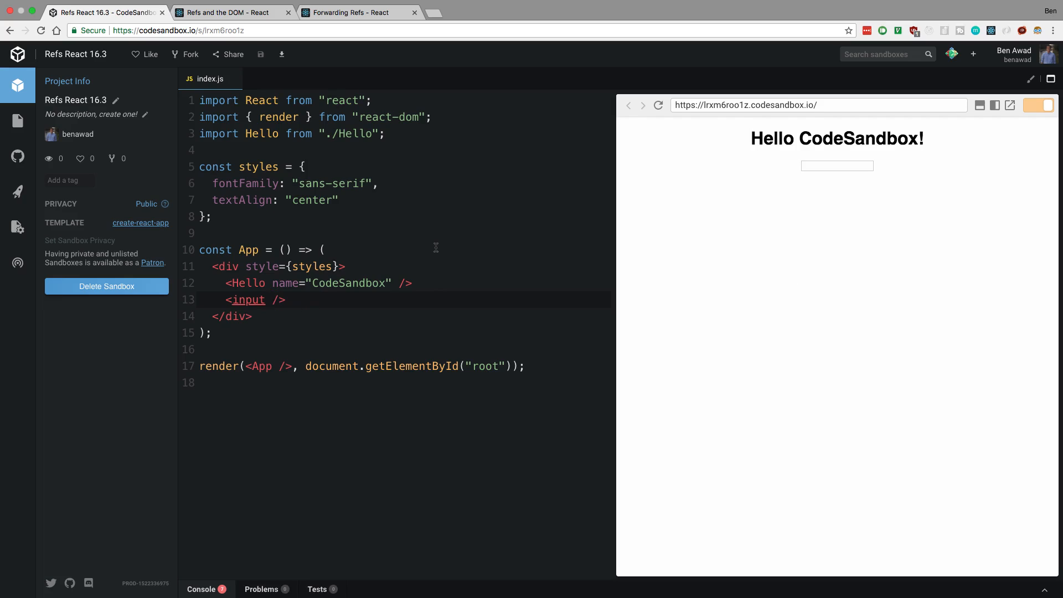
Add ref={x => x && x.focus()} to the <input /> on line 13 of index.js.
{"action": "type", "text": "r"}
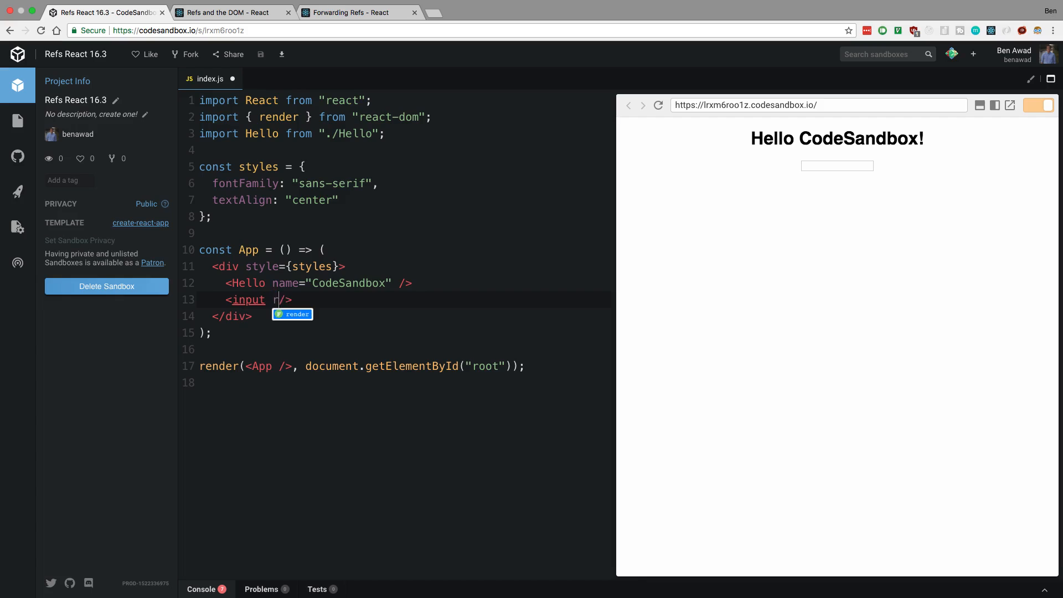
{"action": "type", "text": "ef={}"}
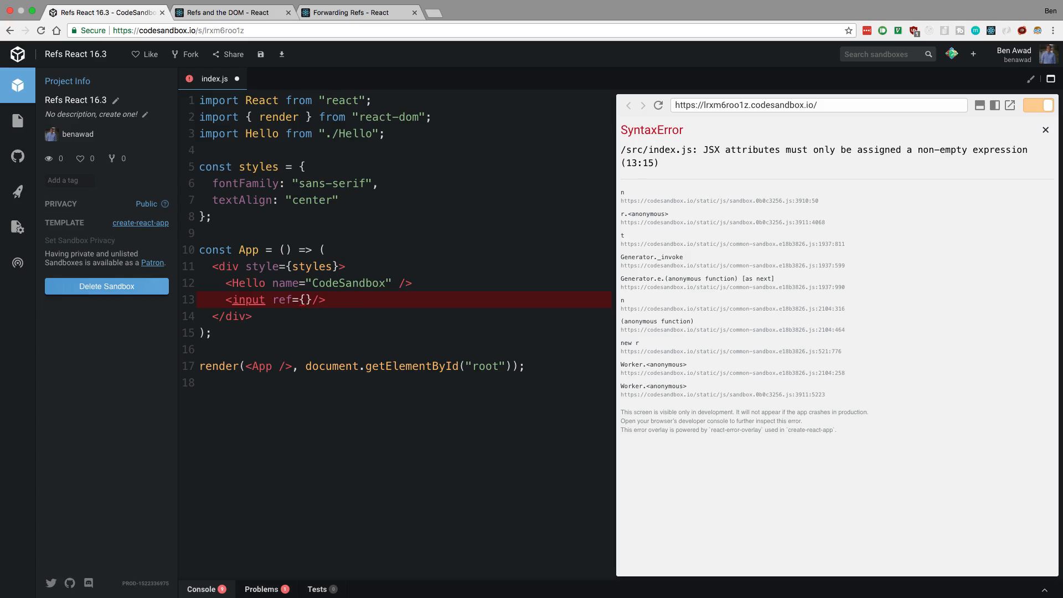
{"action": "type", "text": "x =>"}
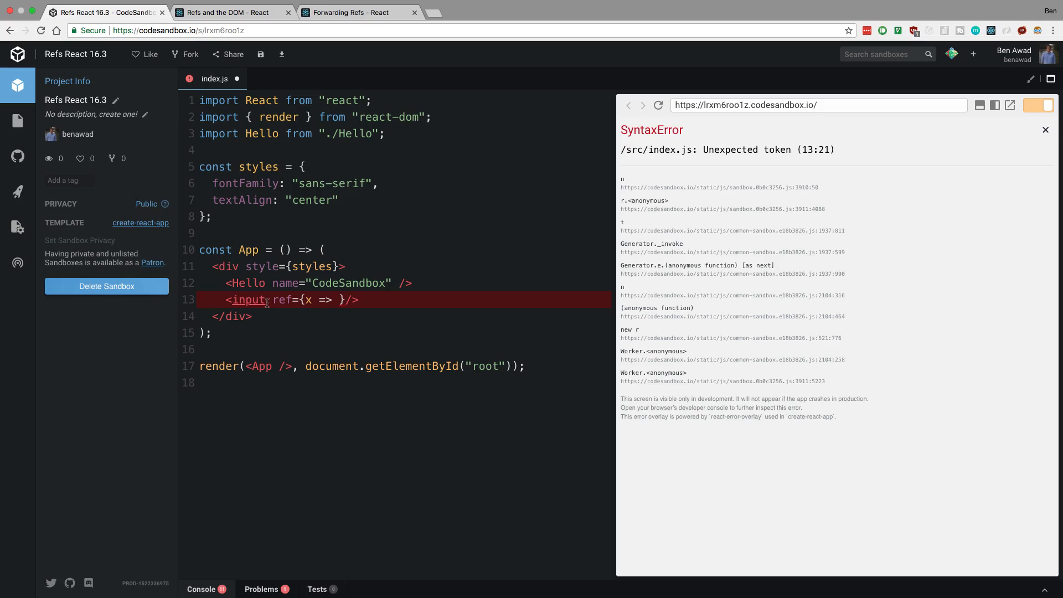
{"action": "type", "text": "x"}
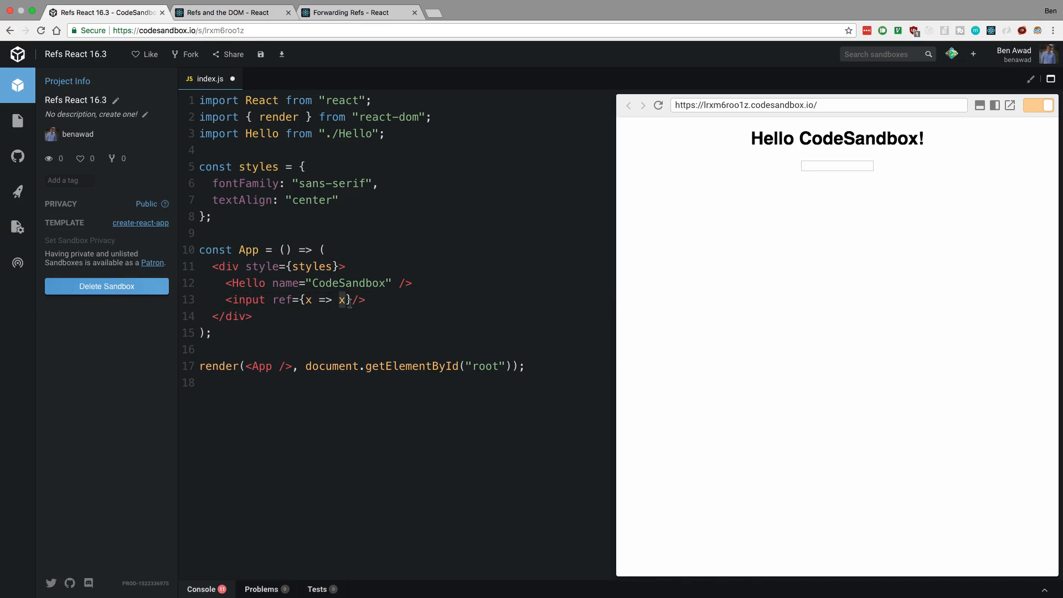
{"action": "type", "text": ".focus"}
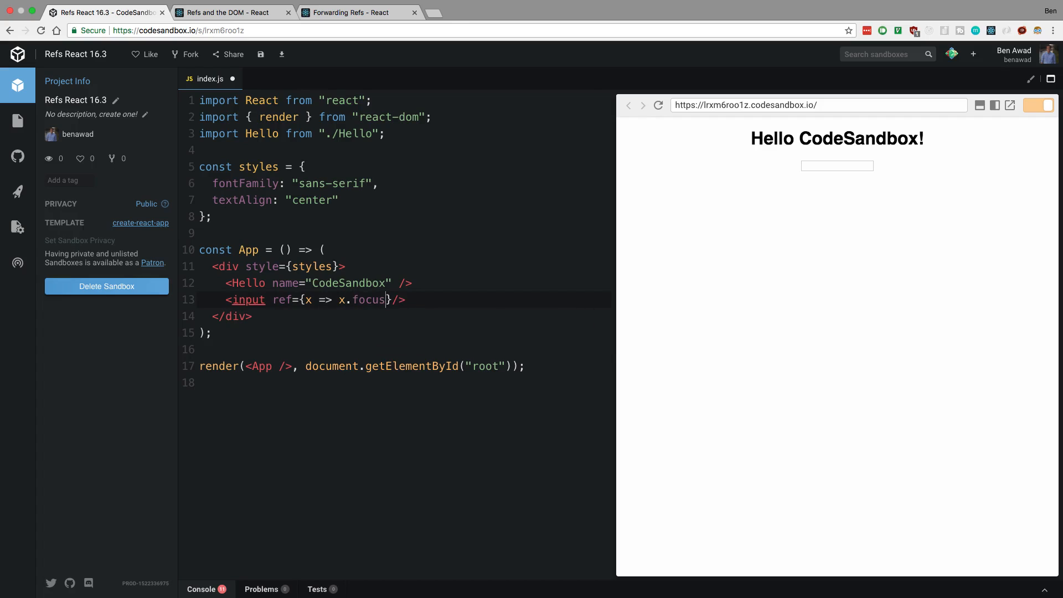
{"action": "type", "text": "()"}
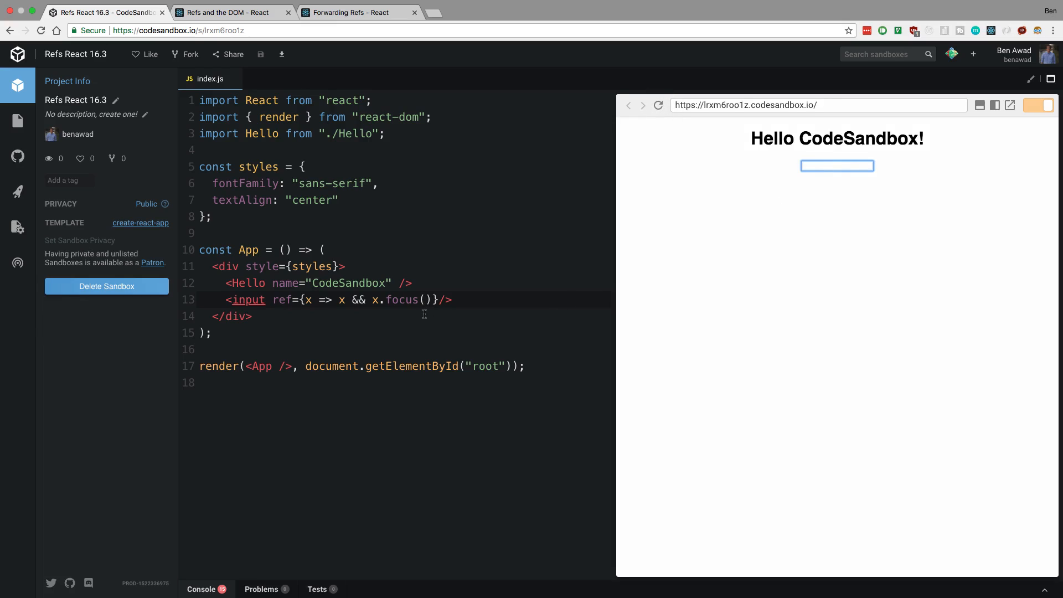
{"action": "mouse_move", "coordinate": [465, 303]}
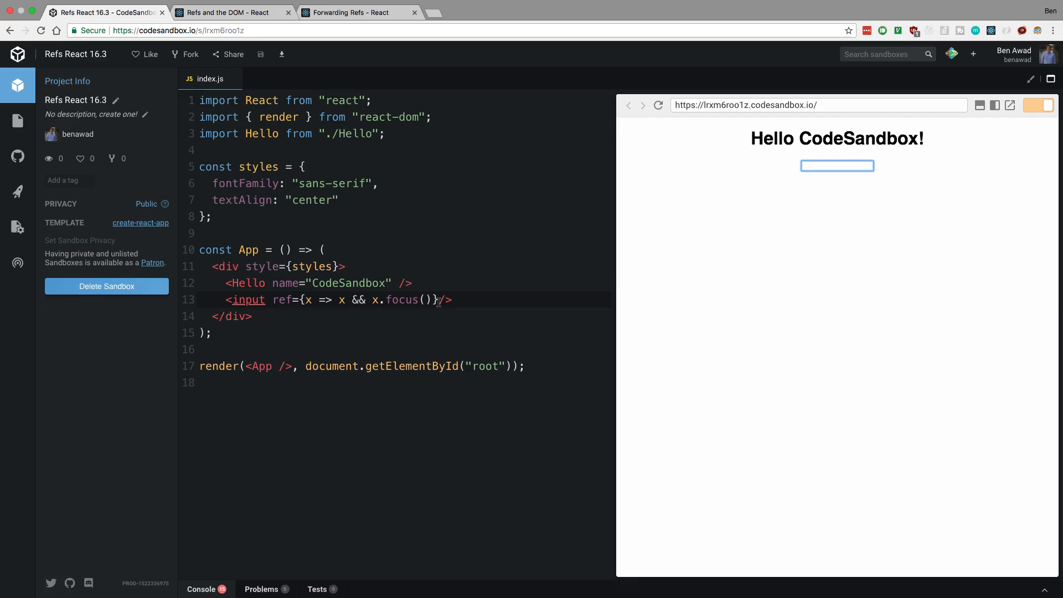
{"action": "key", "text": "Backspace"}
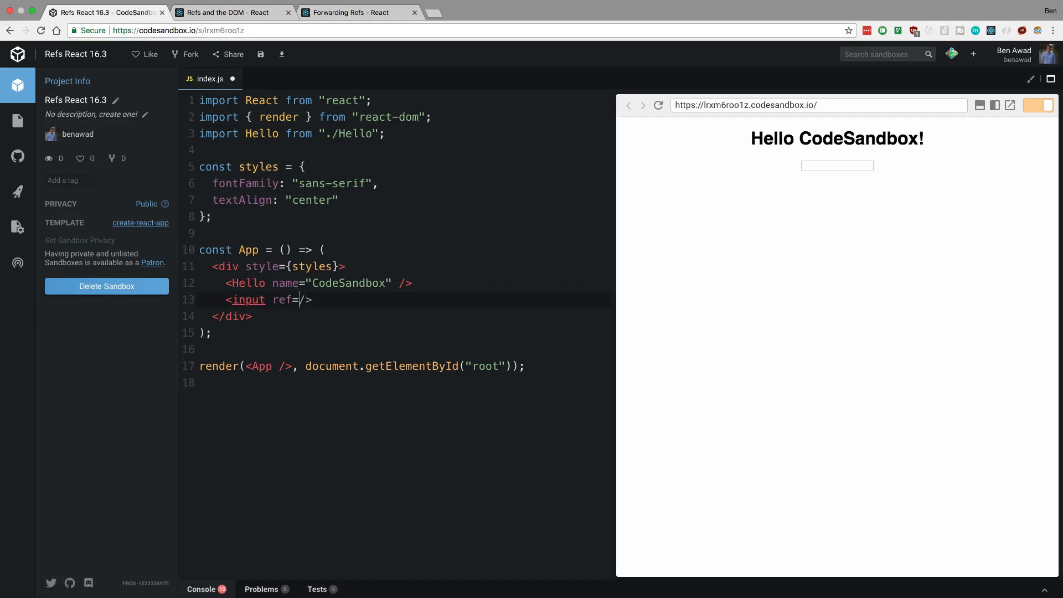
{"action": "type", "text": "\"hey\""}
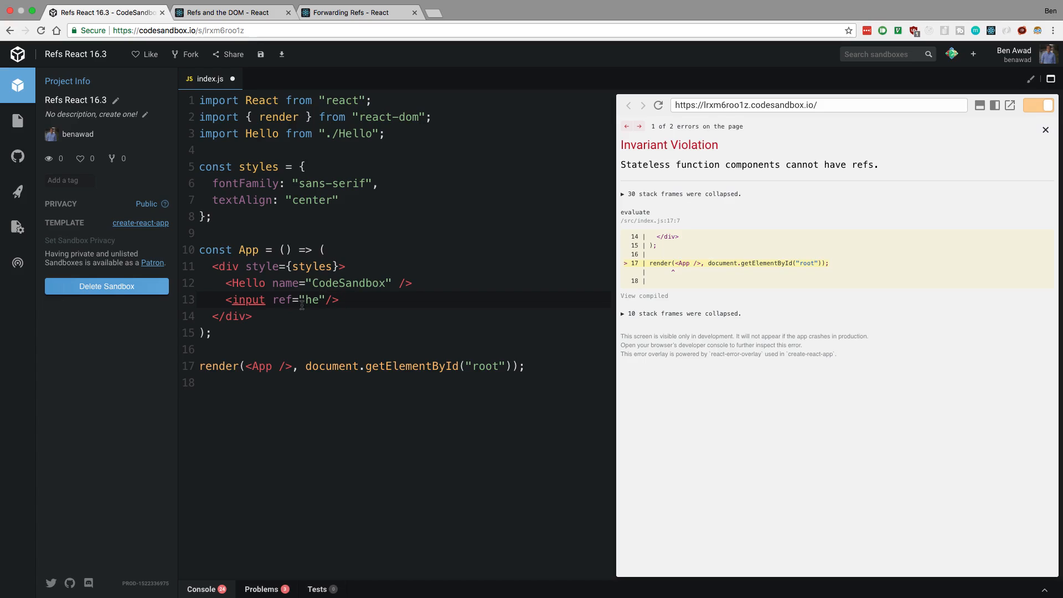
{"action": "key", "text": "Backspace"}
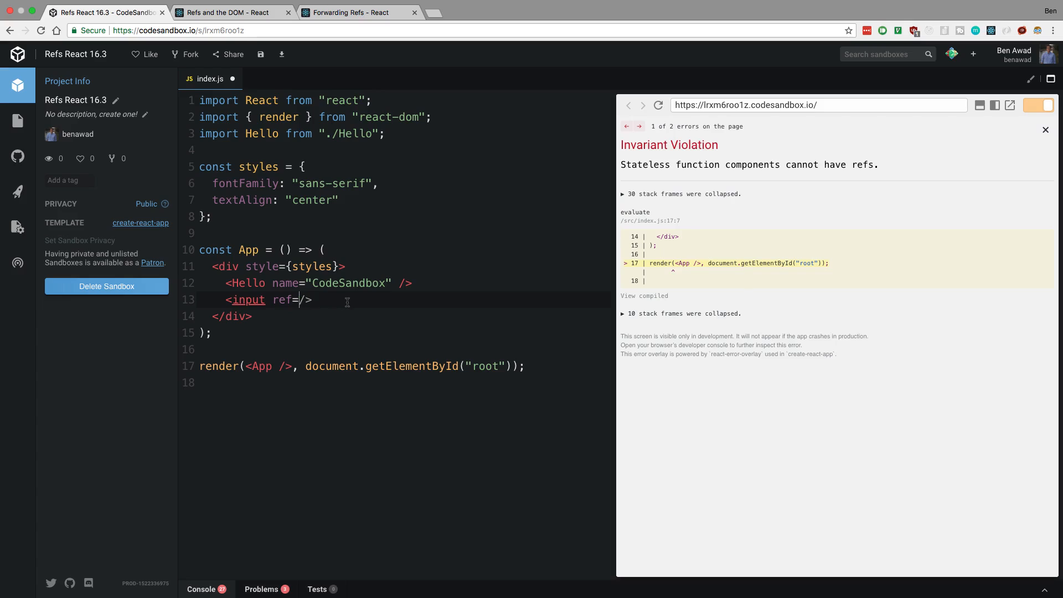
{"action": "type", "text": "{x => x && x.focus()}"}
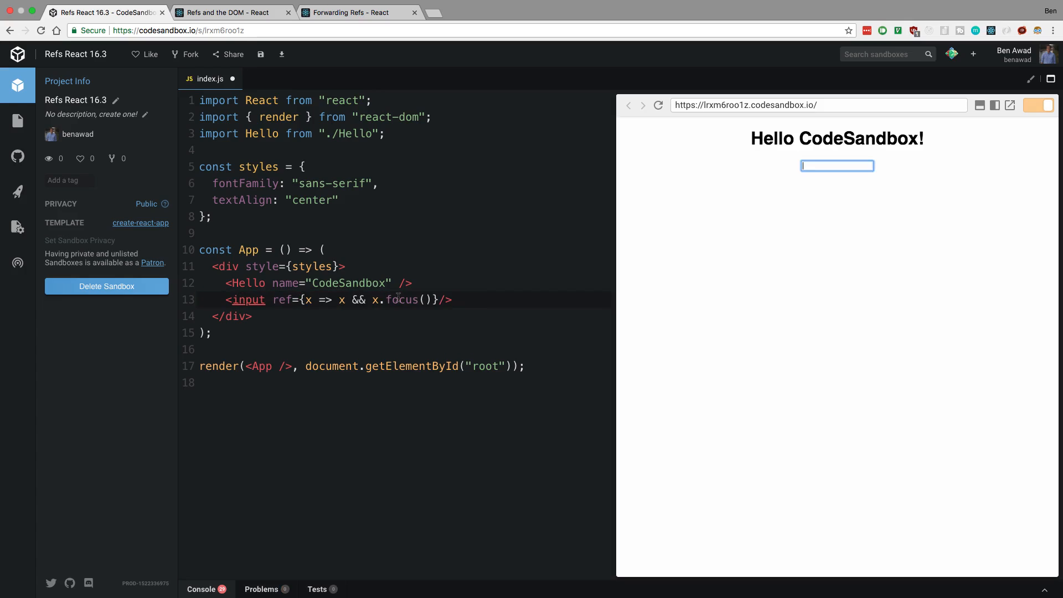
{"action": "left_click", "coordinate": [233, 12]}
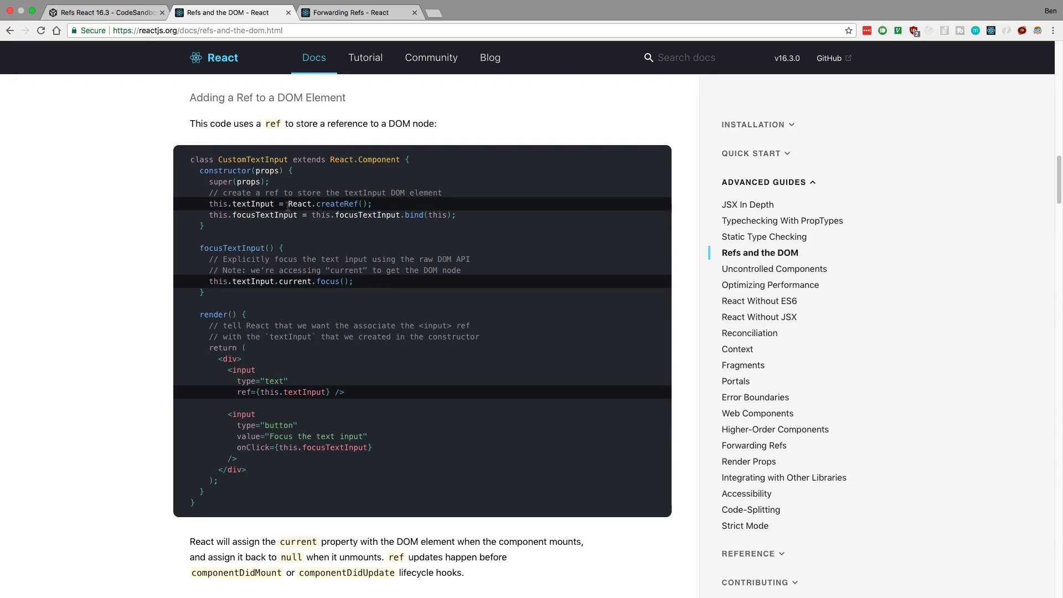
Select React.createRef() in the Refs and the DOM example, then return to CodeSandbox.
{"action": "left_click_drag", "start_coordinate": [286, 203], "coordinate": [371, 203]}
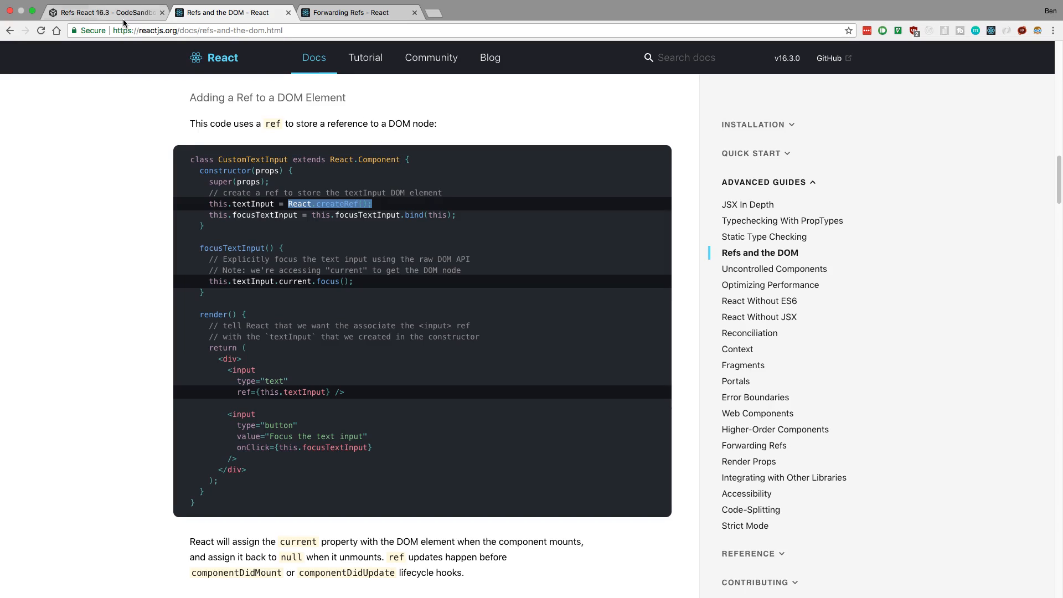
{"action": "left_click", "coordinate": [105, 12]}
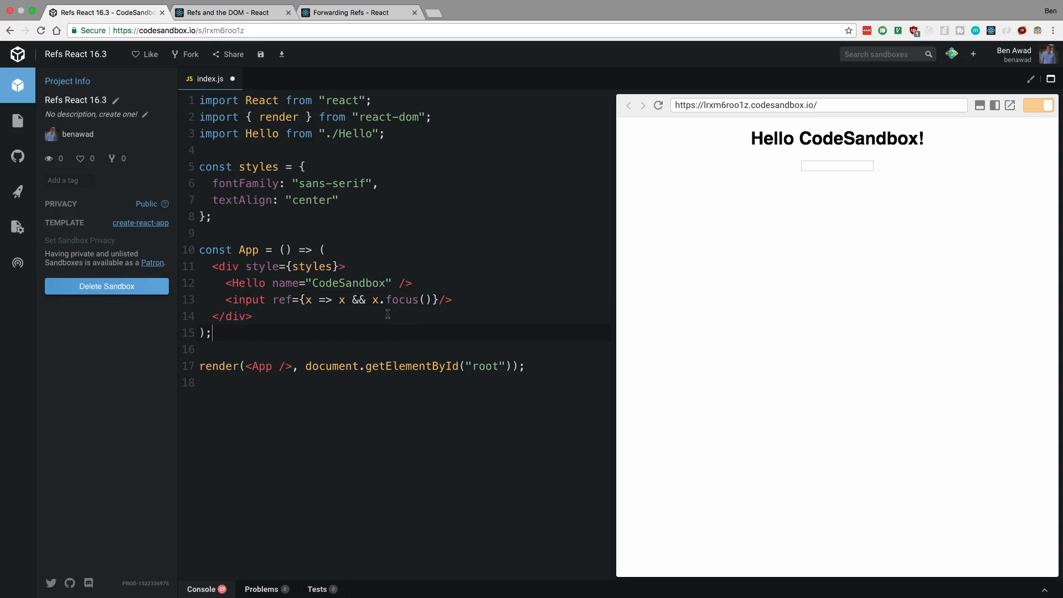
{"action": "mouse_move", "coordinate": [17, 121]}
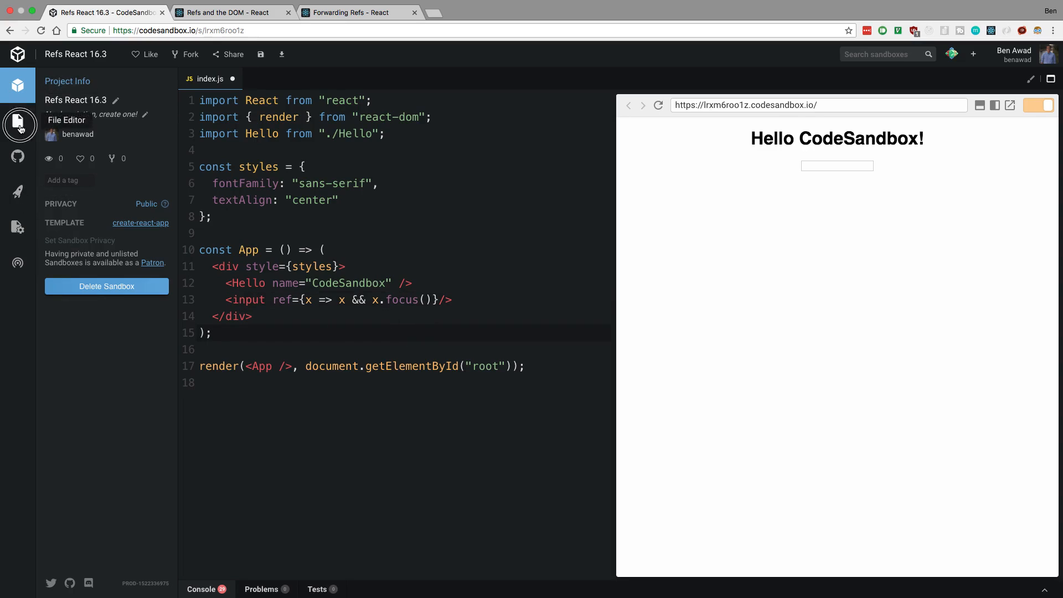
Create a new module named MyInput.js inside the src folder.
{"action": "left_click", "coordinate": [18, 121]}
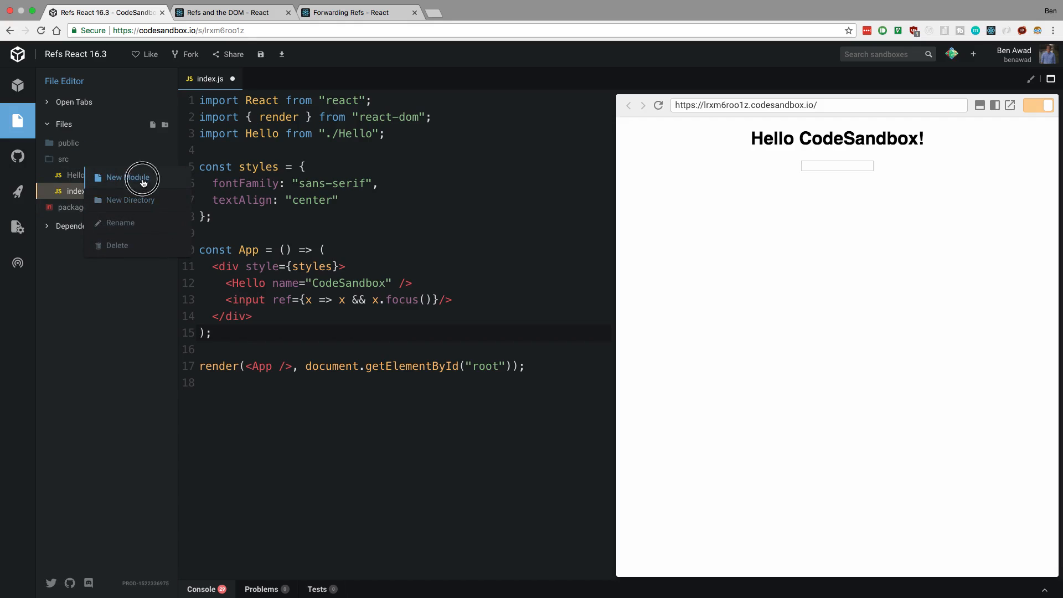
{"action": "left_click", "coordinate": [138, 177]}
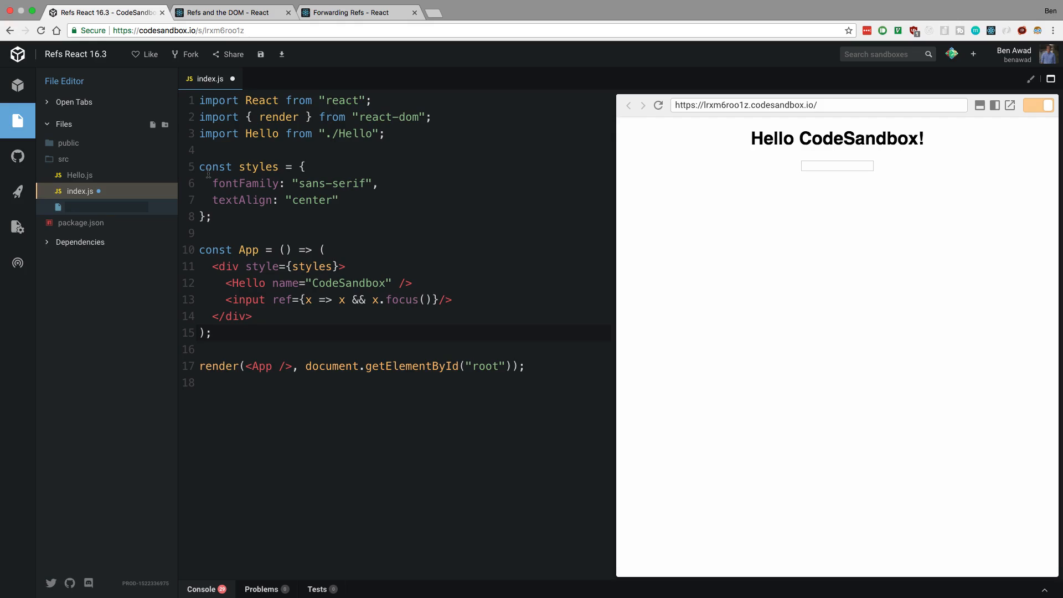
{"action": "type", "text": "MyInput.js"}
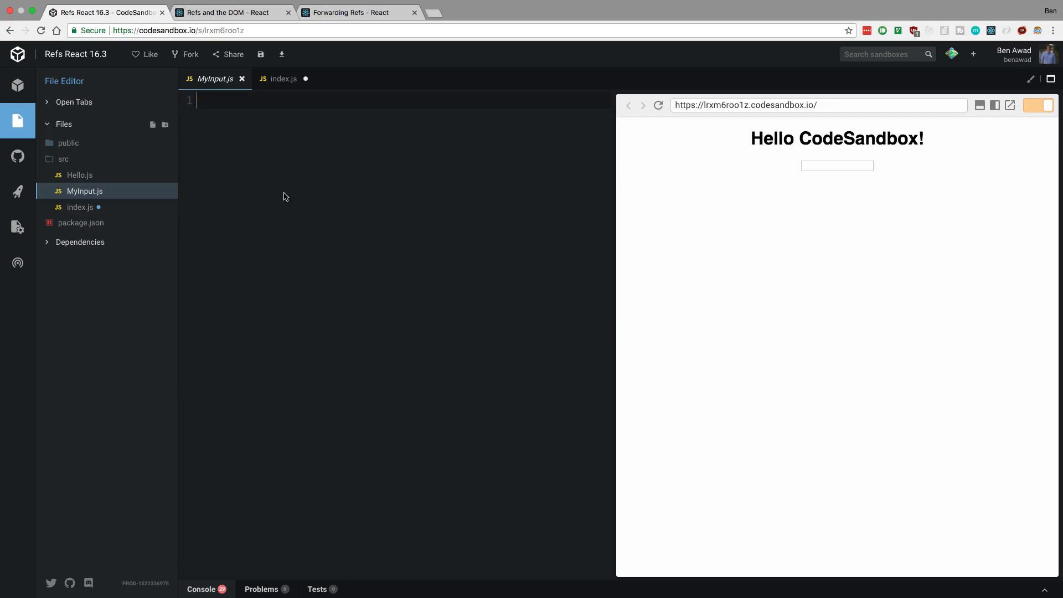
Write MyInput.js to import React and export props => <input {...props} />.
{"action": "type", "text": "import React from 'react';"}
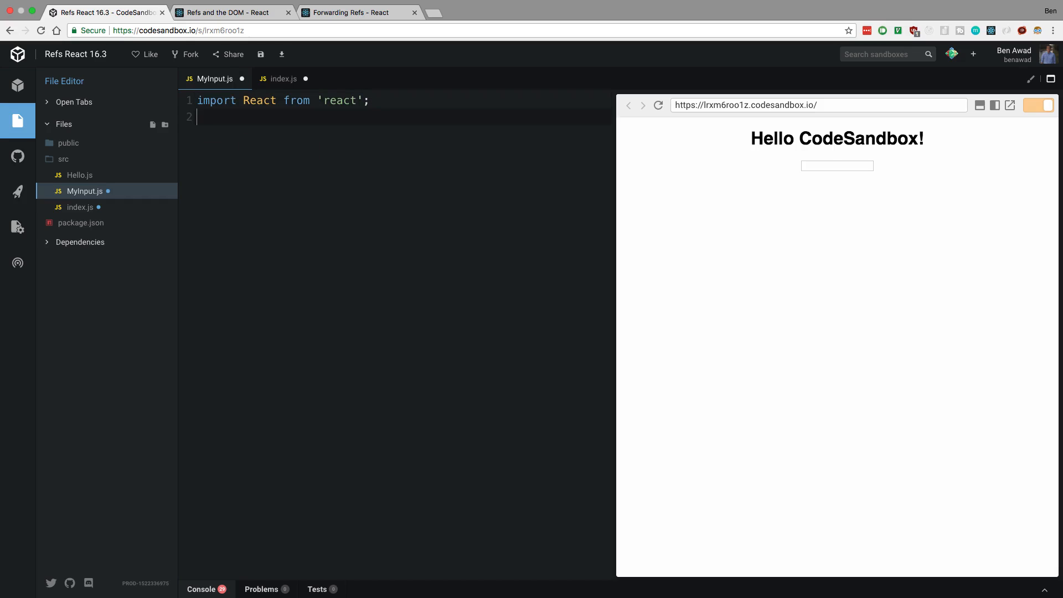
{"action": "type", "text": "export d"}
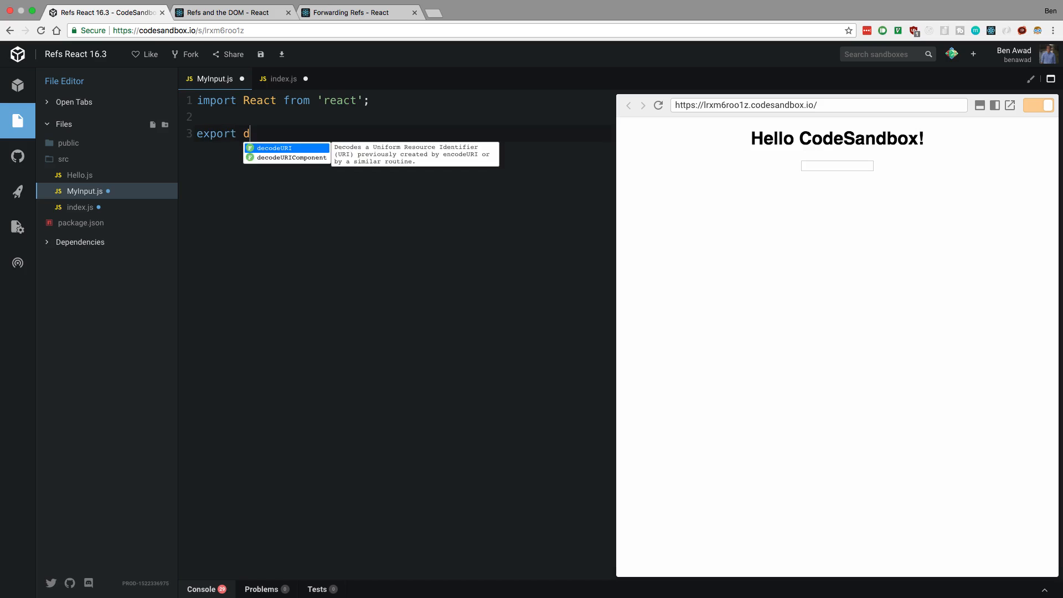
{"action": "type", "text": "efault () => ("}
{"action": "type", "text": "<"}
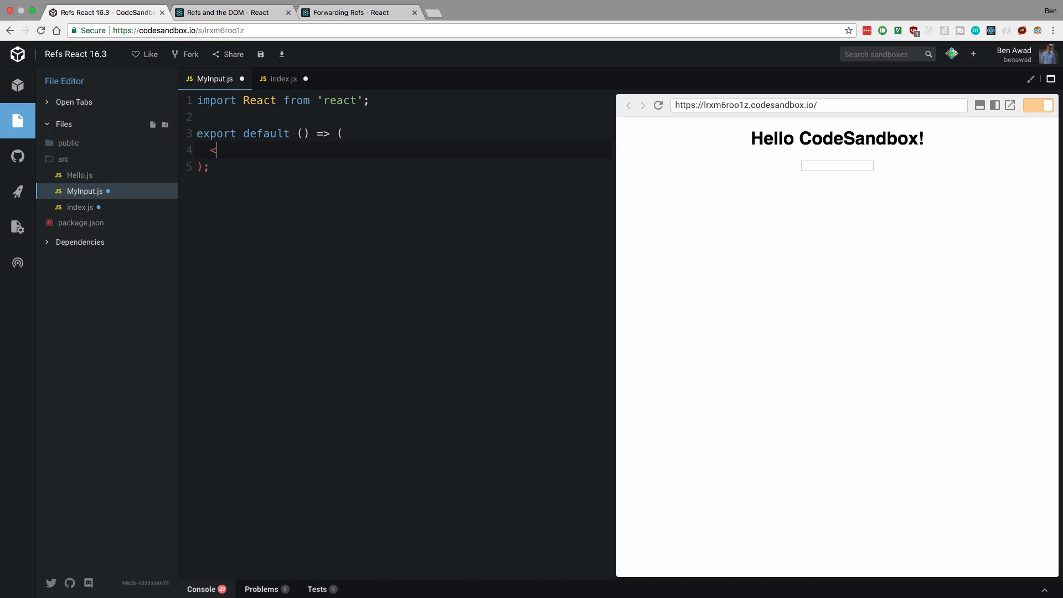
{"action": "type", "text": "input />"}
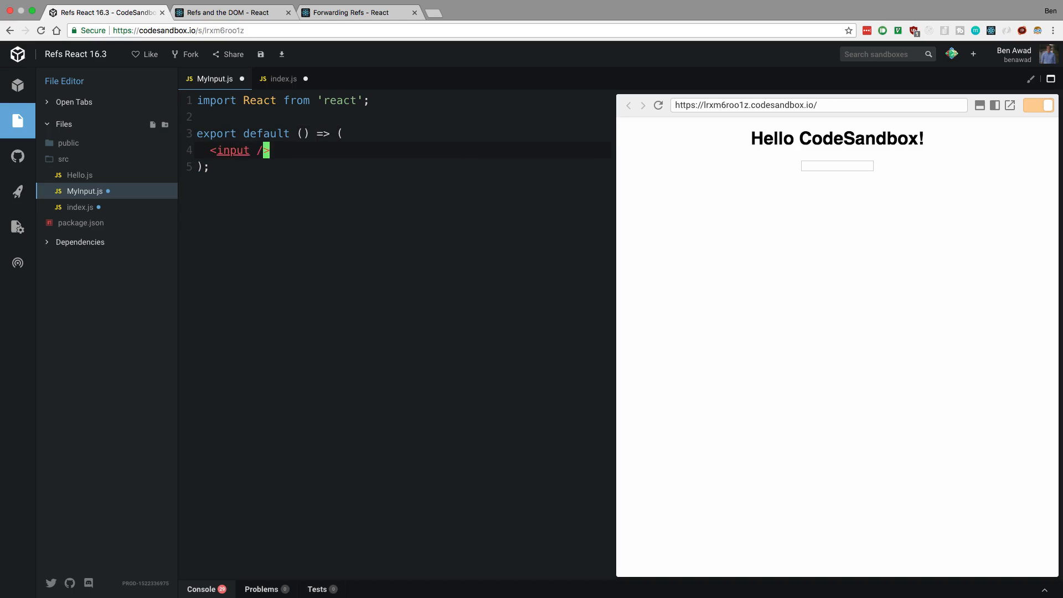
{"action": "type", "text": "props"}
{"action": "type", "text": "{"}
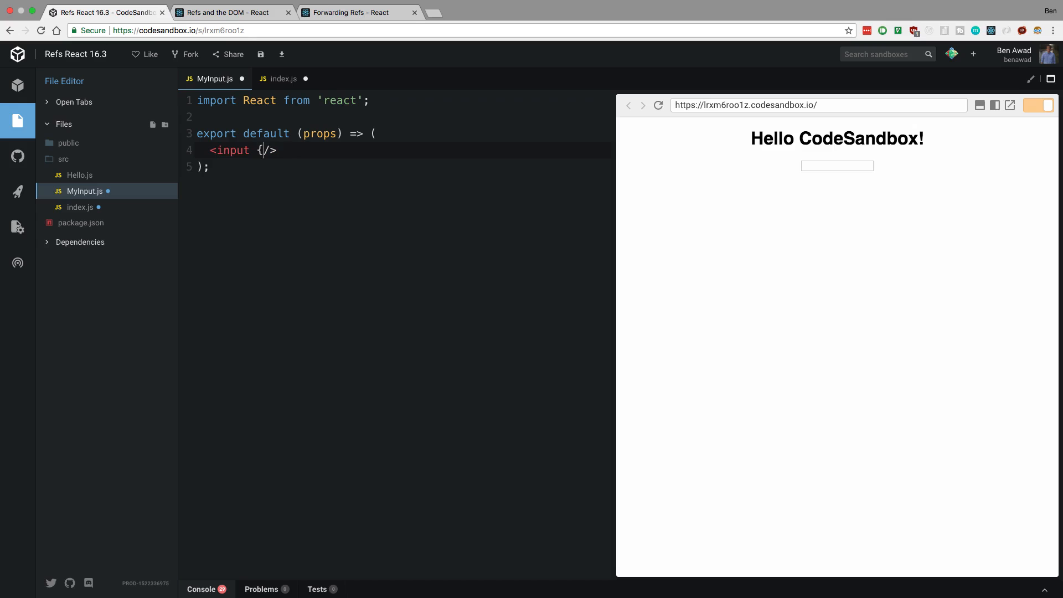
{"action": "type", "text": "...props}"}
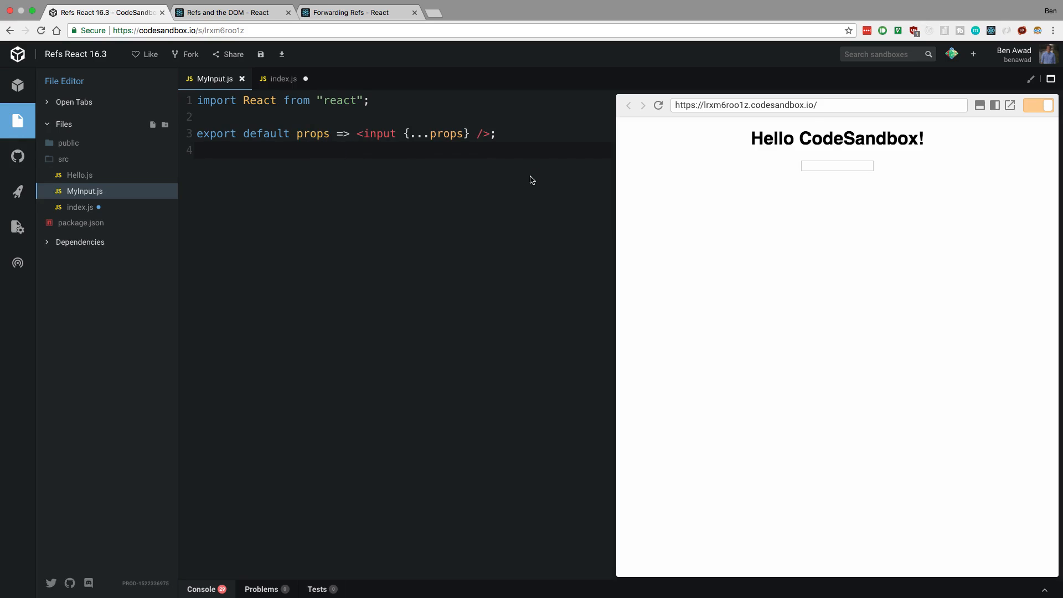
{"action": "left_click", "coordinate": [282, 78]}
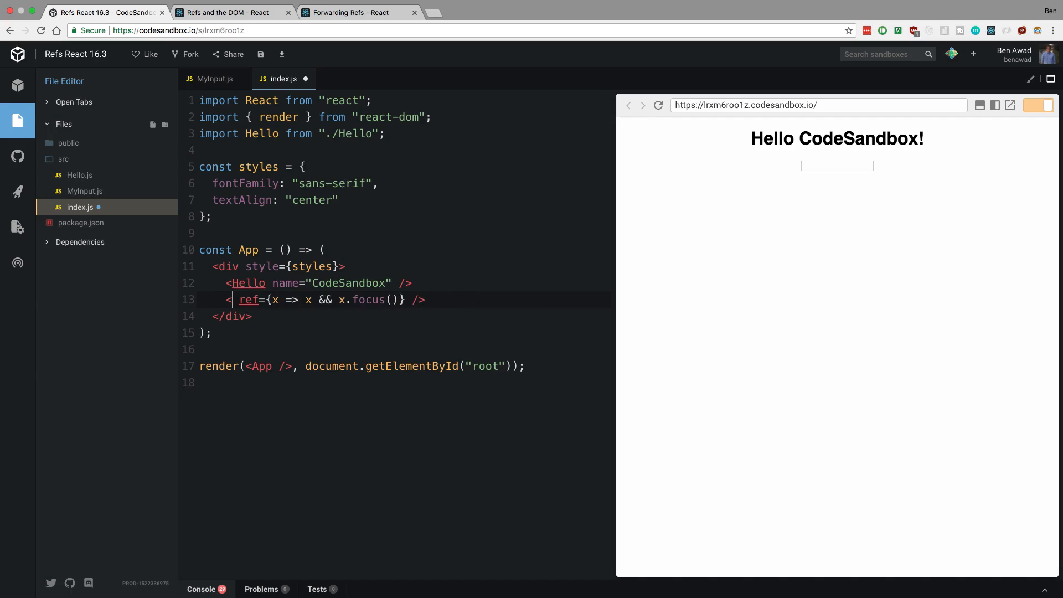
Import MyInput from './MyInput' and render <MyInput ref={x => x && x.focus()} /> in index.js.
{"action": "type", "text": "MyInput"}
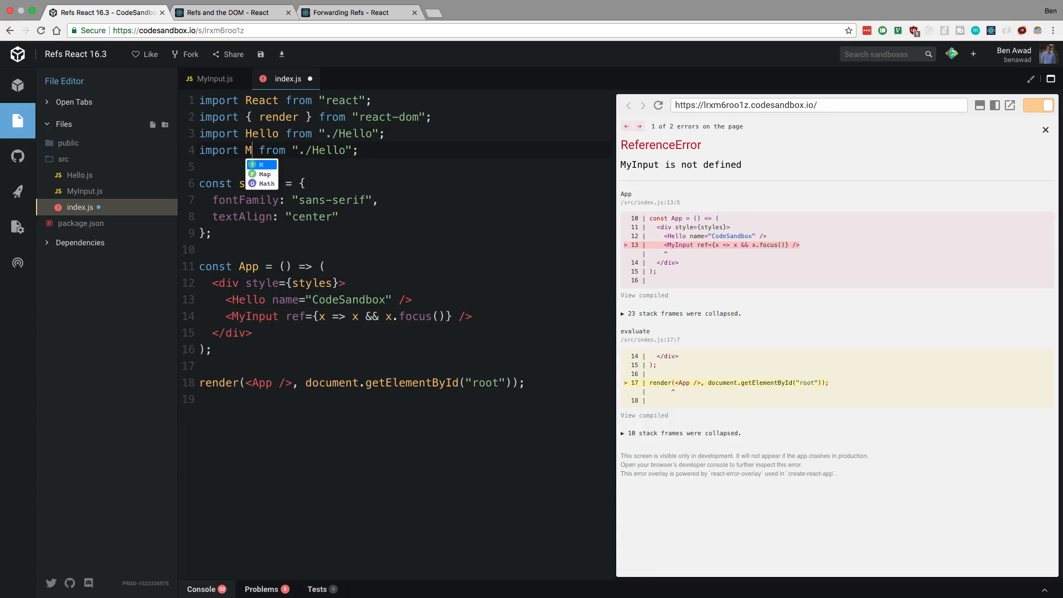
{"action": "type", "text": "yInput"}
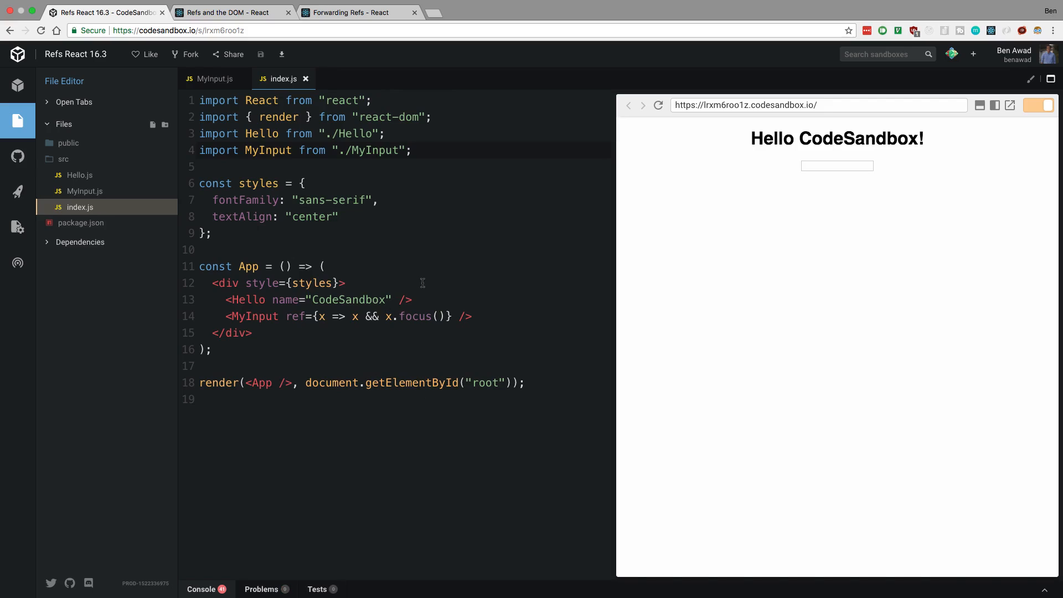
{"action": "mouse_move", "coordinate": [712, 260]}
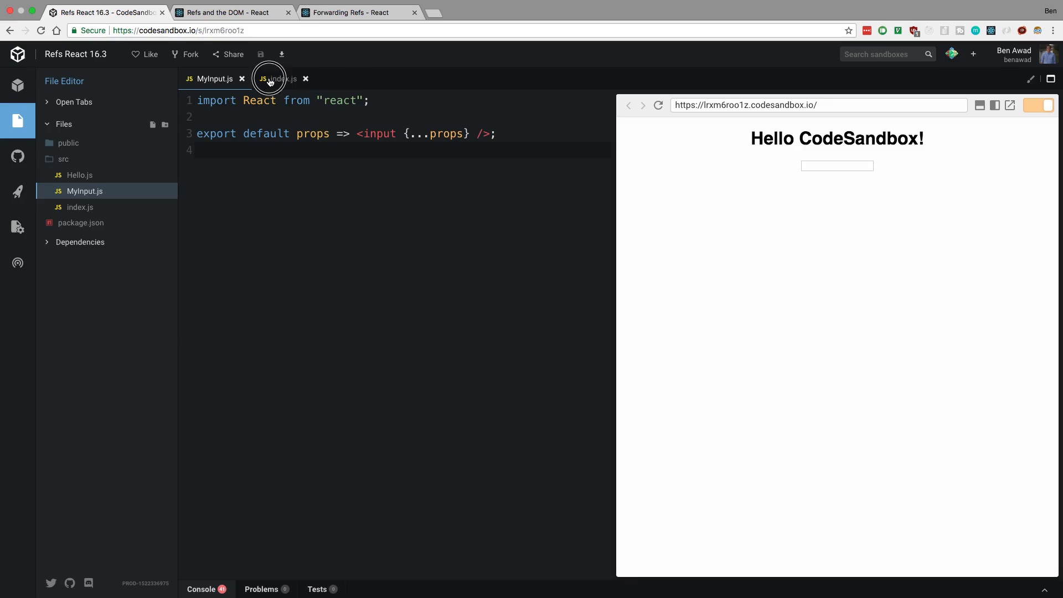
{"action": "left_click", "coordinate": [278, 79]}
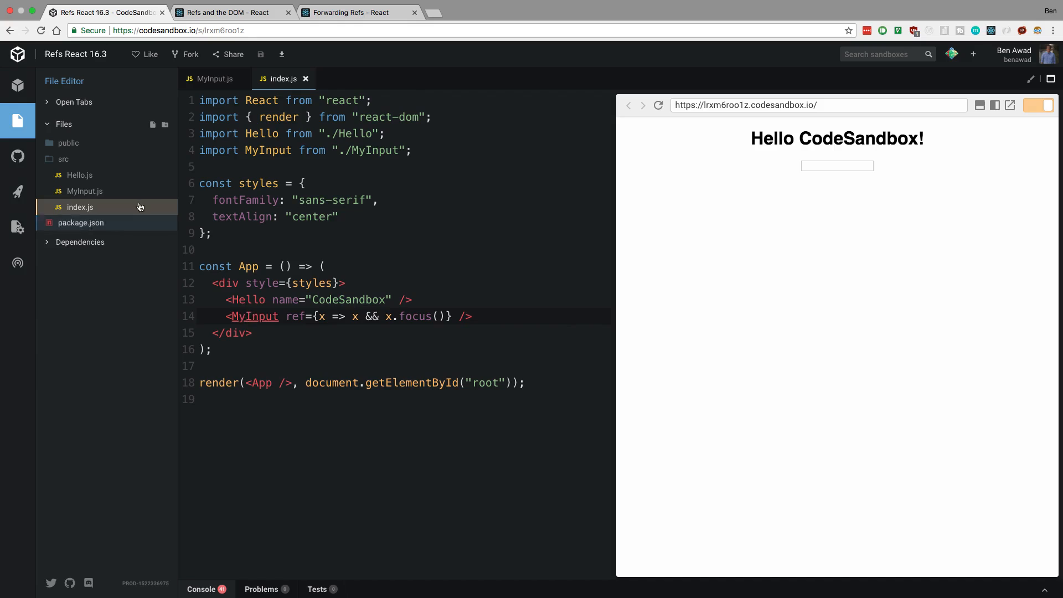
Rename the ref prop on MyInput to myRef in index.js.
{"action": "left_click", "coordinate": [85, 190]}
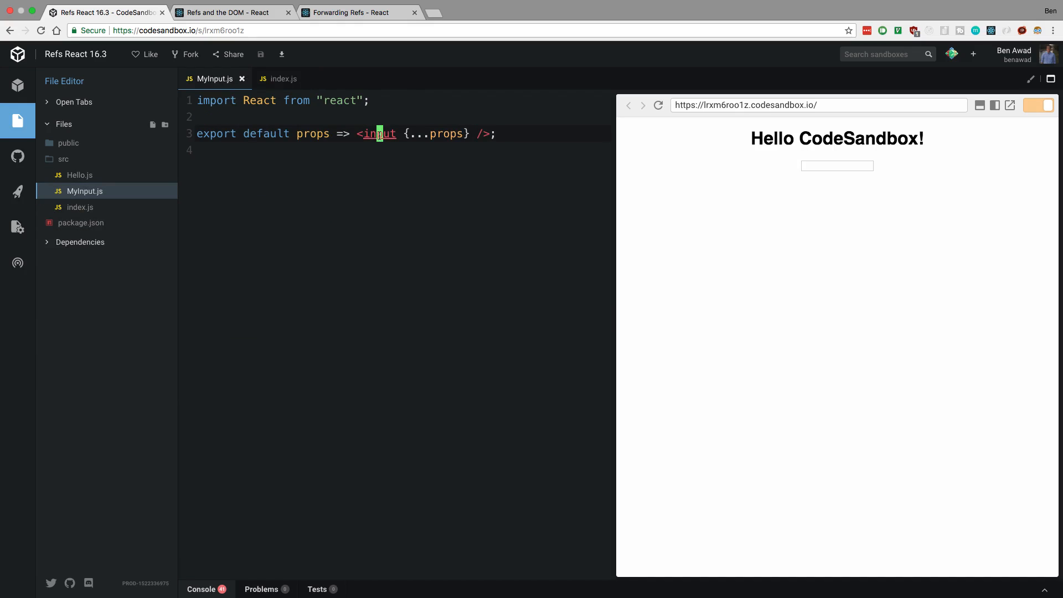
{"action": "left_click", "coordinate": [280, 79]}
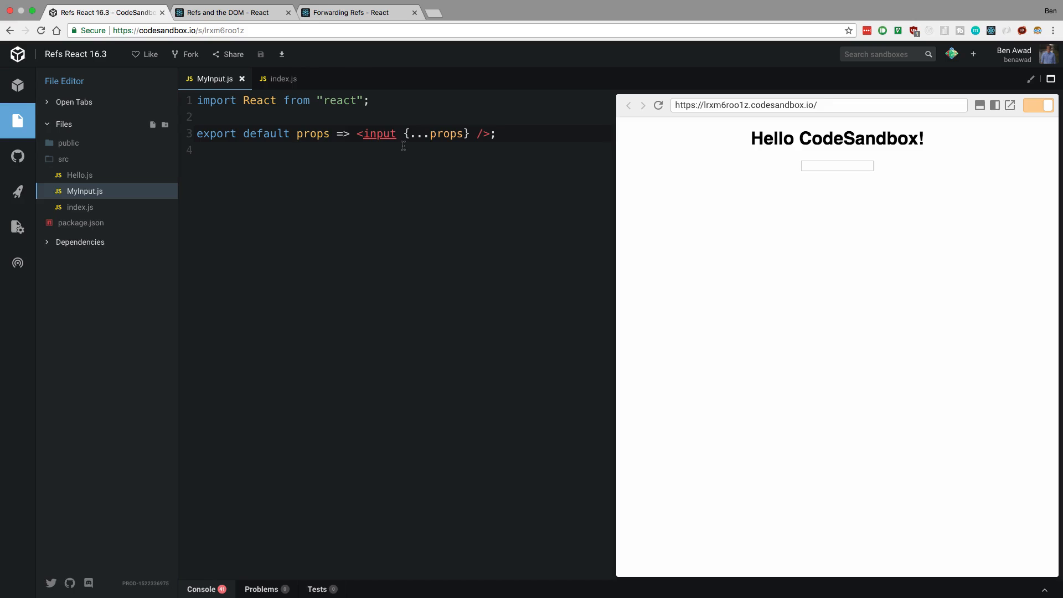
{"action": "left_click", "coordinate": [282, 79]}
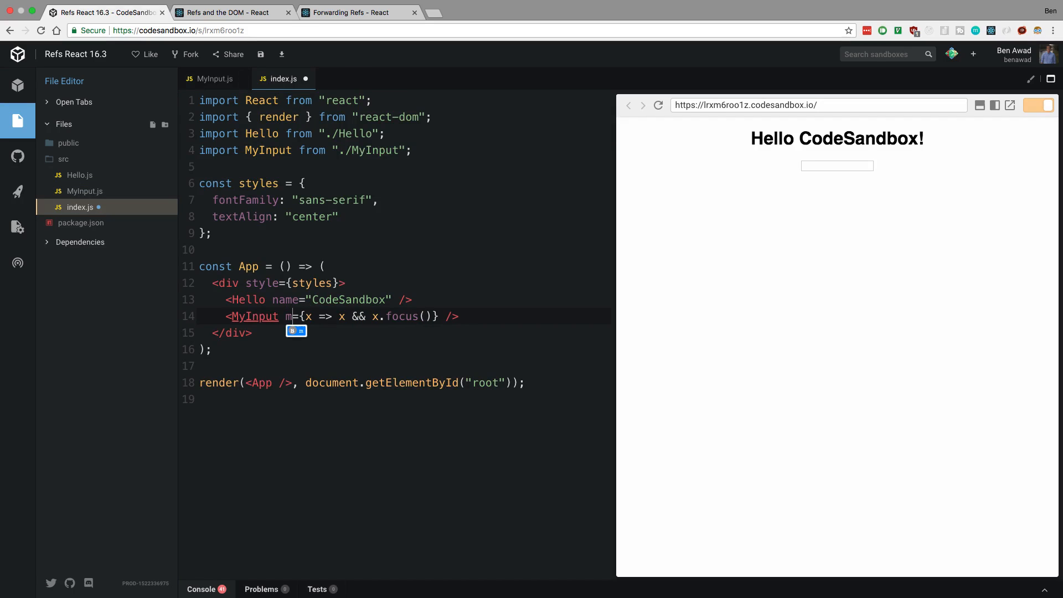
{"action": "type", "text": "yRef"}
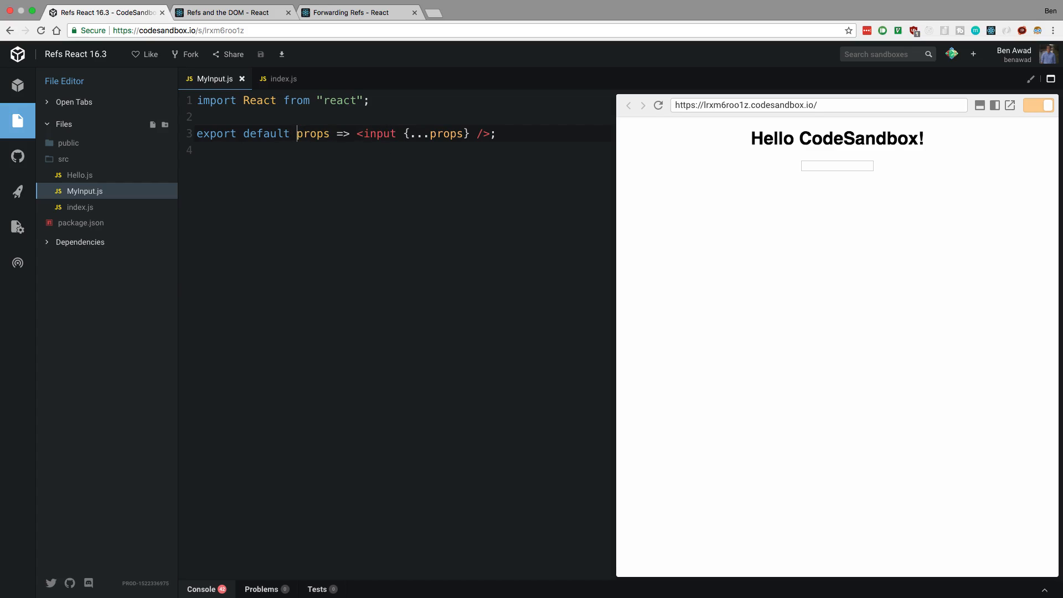
In MyInput.js destructure ({ myRef, ...props }) and set ref={myRef} on the input.
{"action": "type", "text": "({..."}
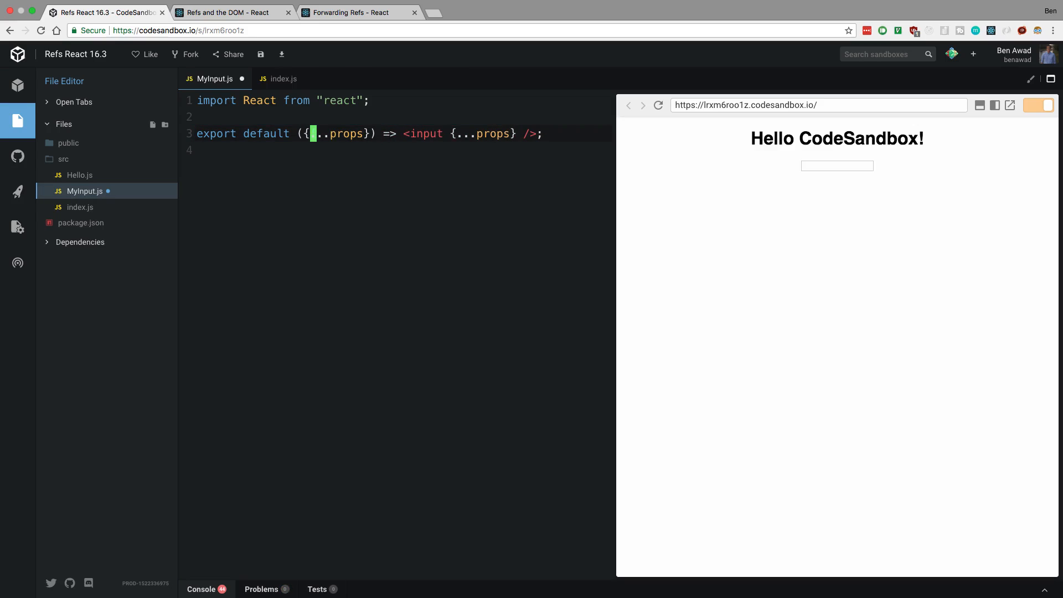
{"action": "type", "text": "myRef,"}
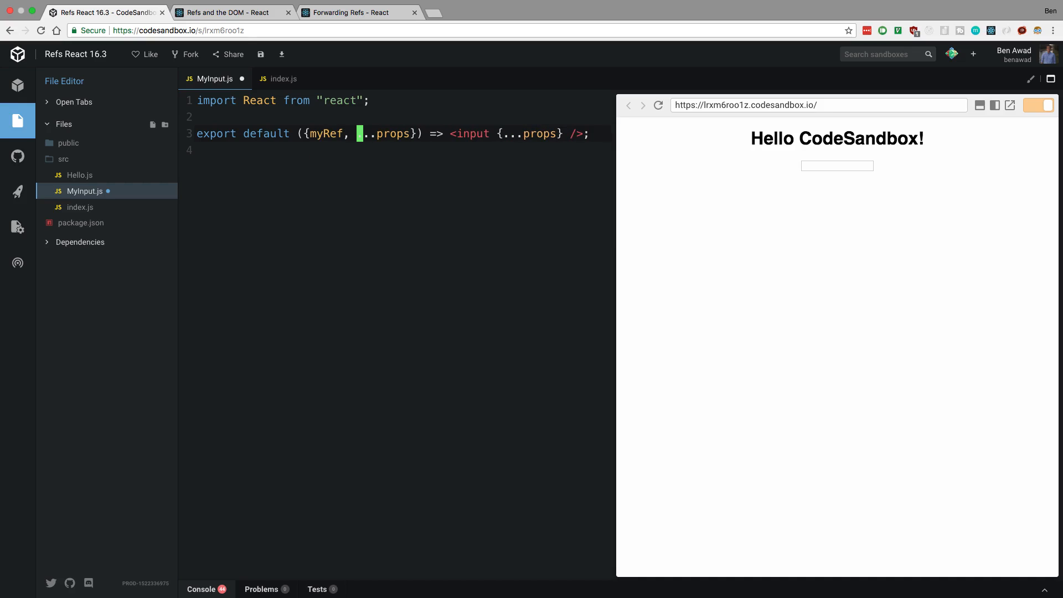
{"action": "type", "text": "ref={ref"}
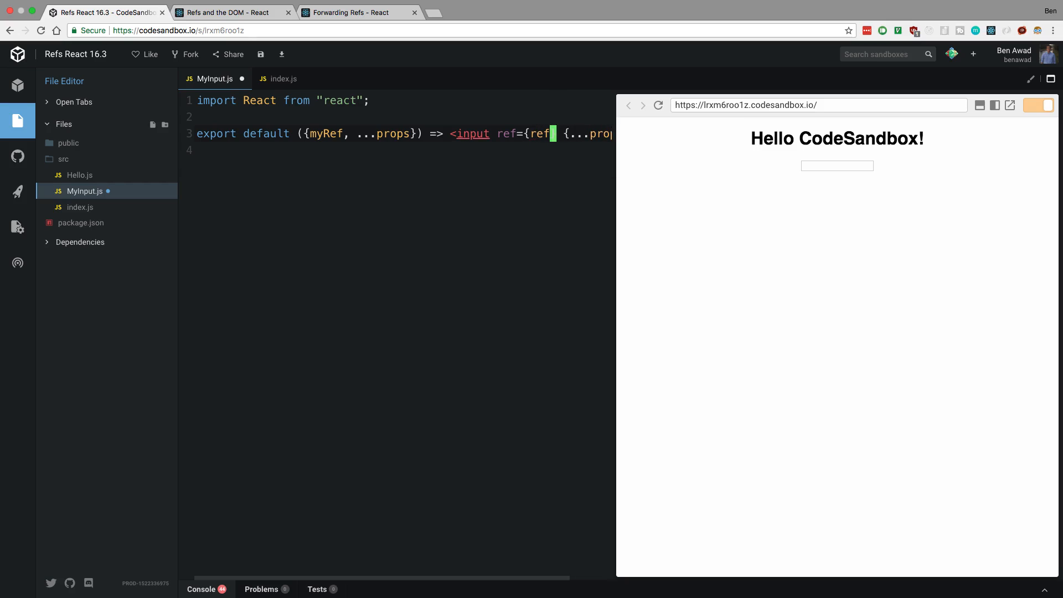
{"action": "type", "text": "myRef"}
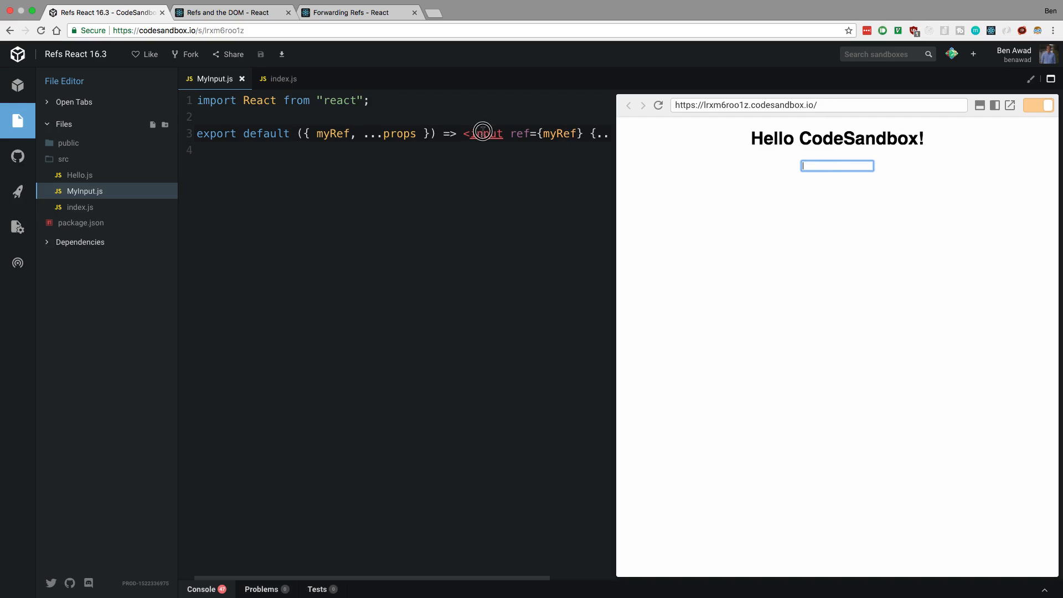
{"action": "left_click", "coordinate": [281, 78]}
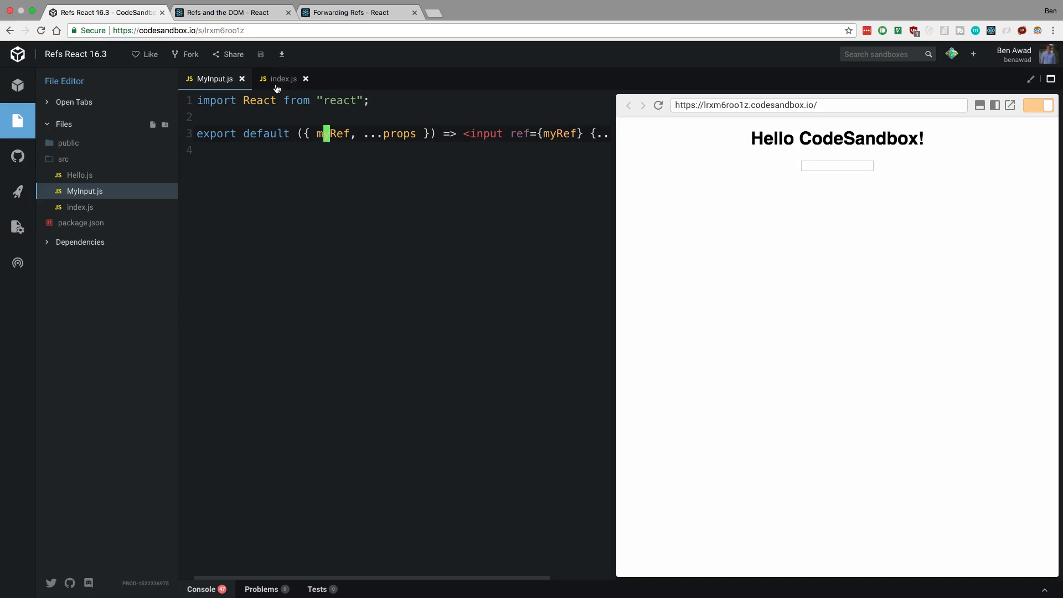
Revert myRef to ref in index.js and review the Forwarding Refs and Refs and the DOM docs.
{"action": "left_click", "coordinate": [282, 79]}
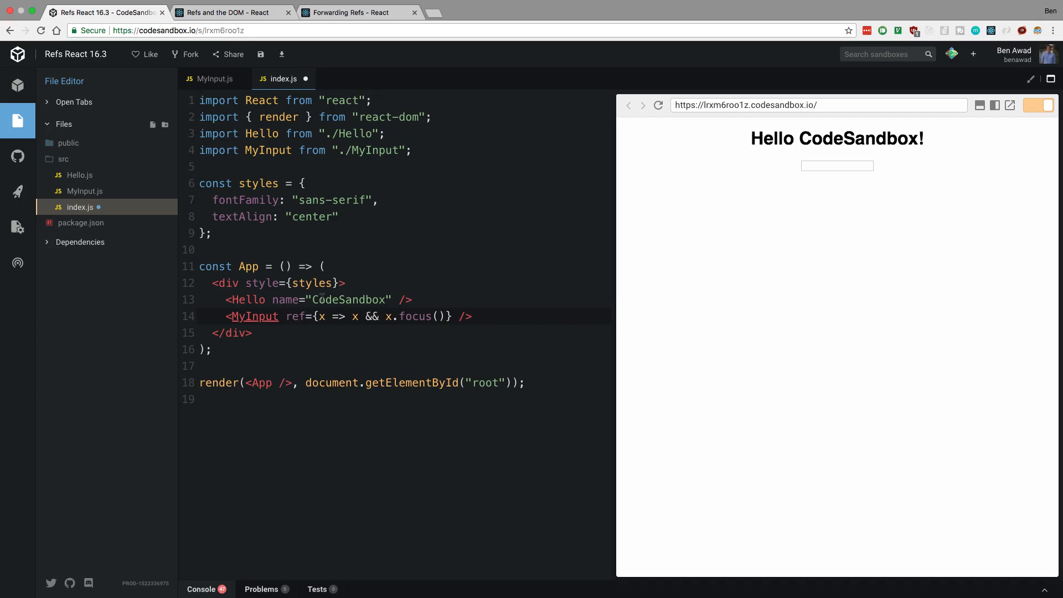
{"action": "left_click", "coordinate": [360, 13]}
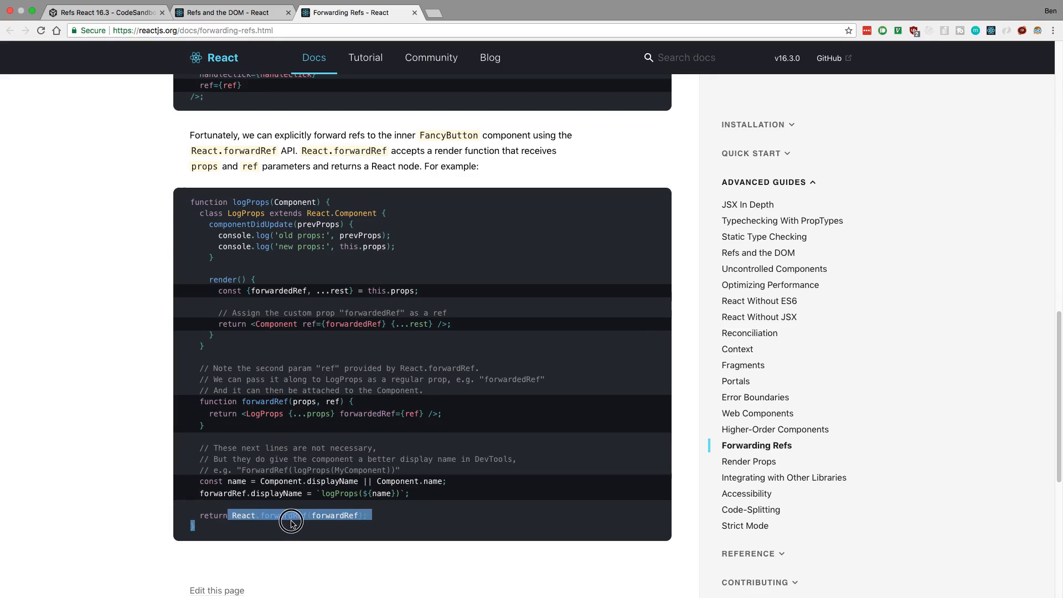
{"action": "right_click", "coordinate": [291, 518]}
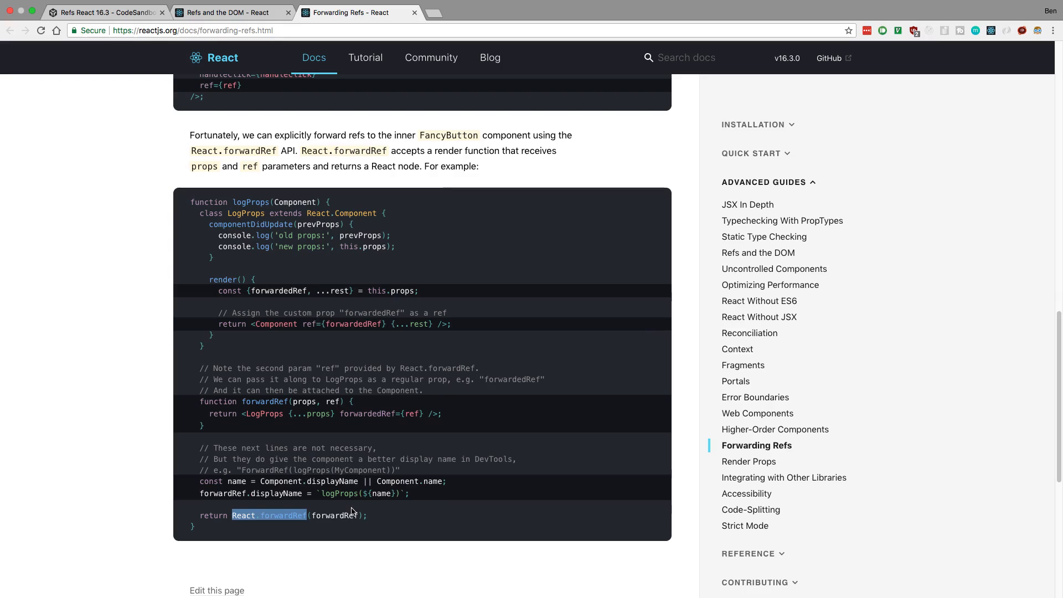
{"action": "mouse_move", "coordinate": [306, 434]}
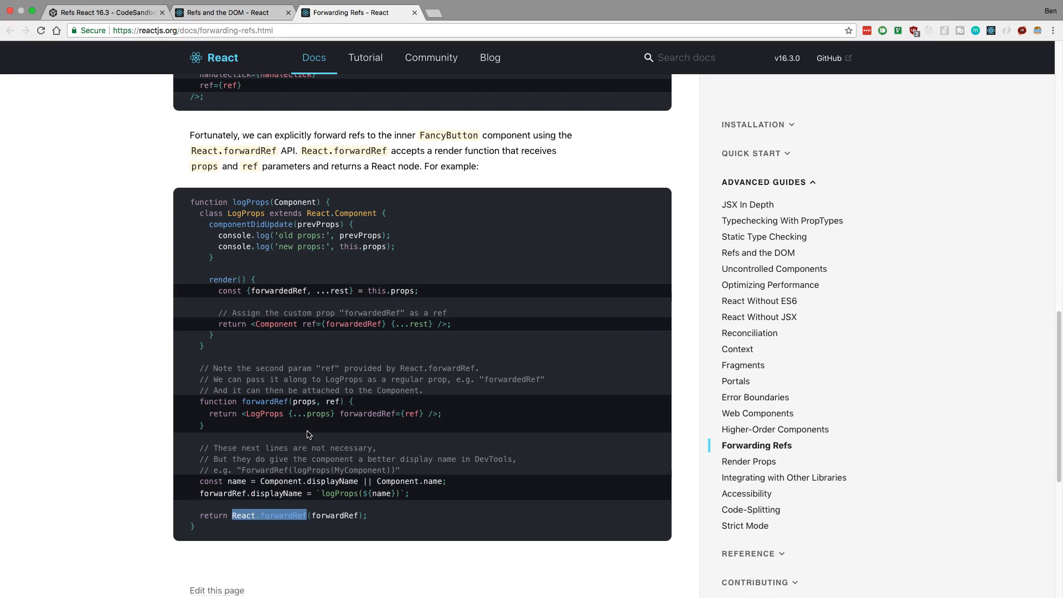
{"action": "left_click", "coordinate": [227, 12]}
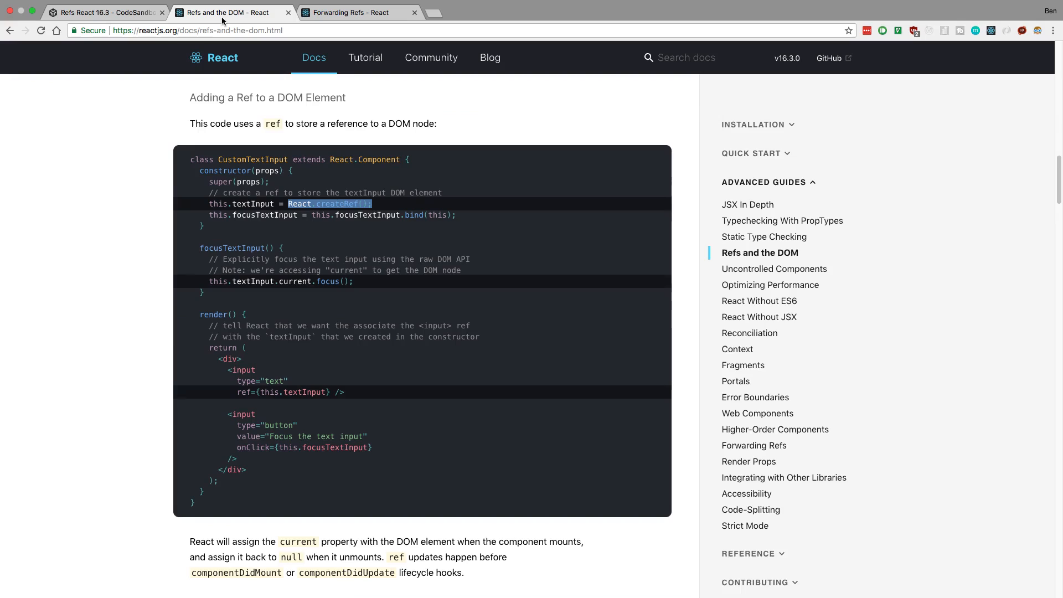
{"action": "left_click", "coordinate": [102, 13]}
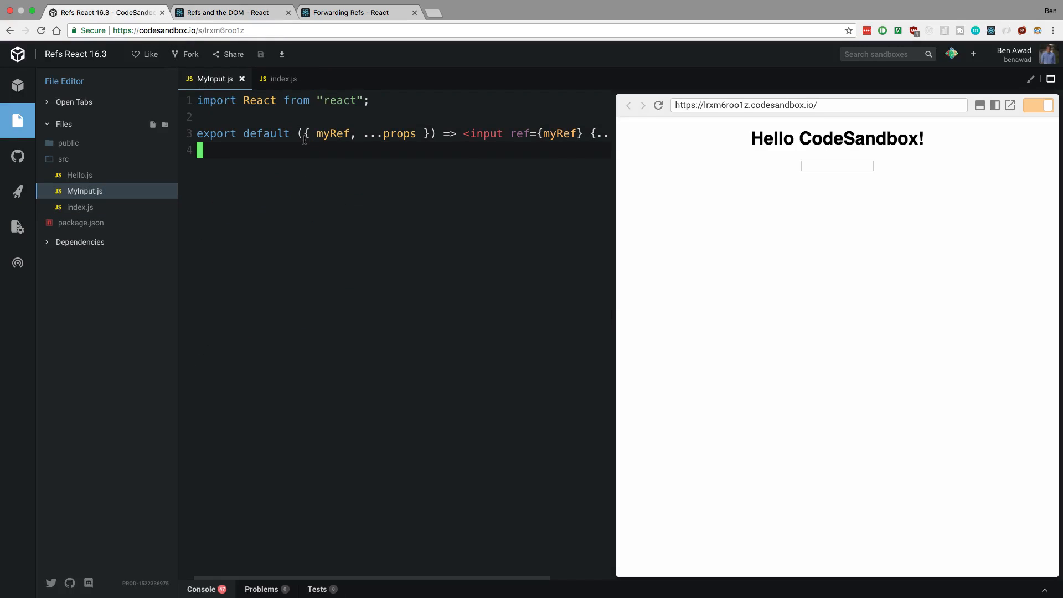
Wrap MyInput in React.forwardRef((props, ref) => ...) and set ref={ref} on its input.
{"action": "type", "text": "React.forwardRef("}
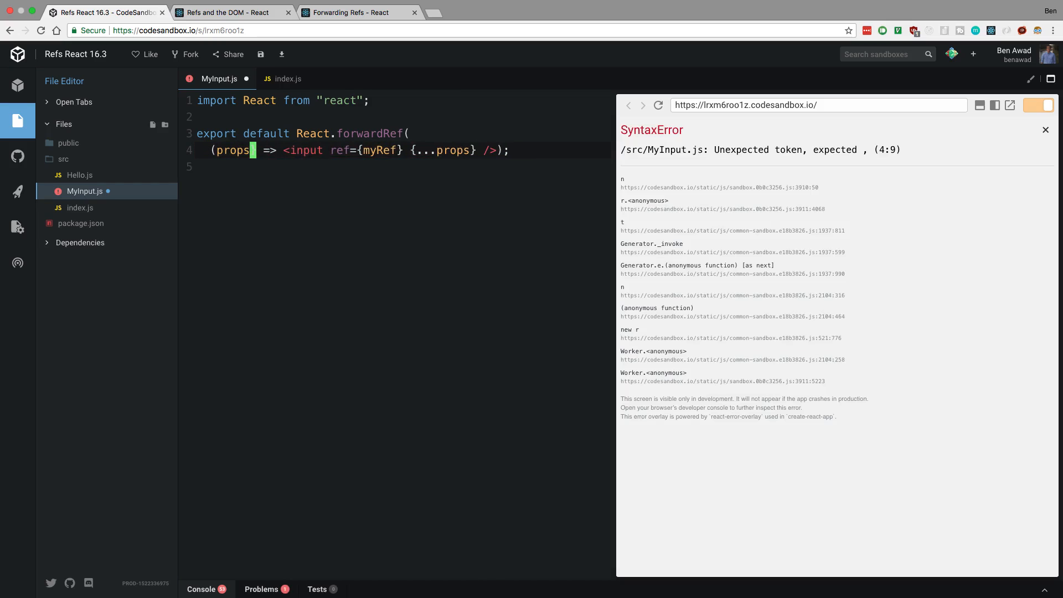
{"action": "type", "text": ", ref"}
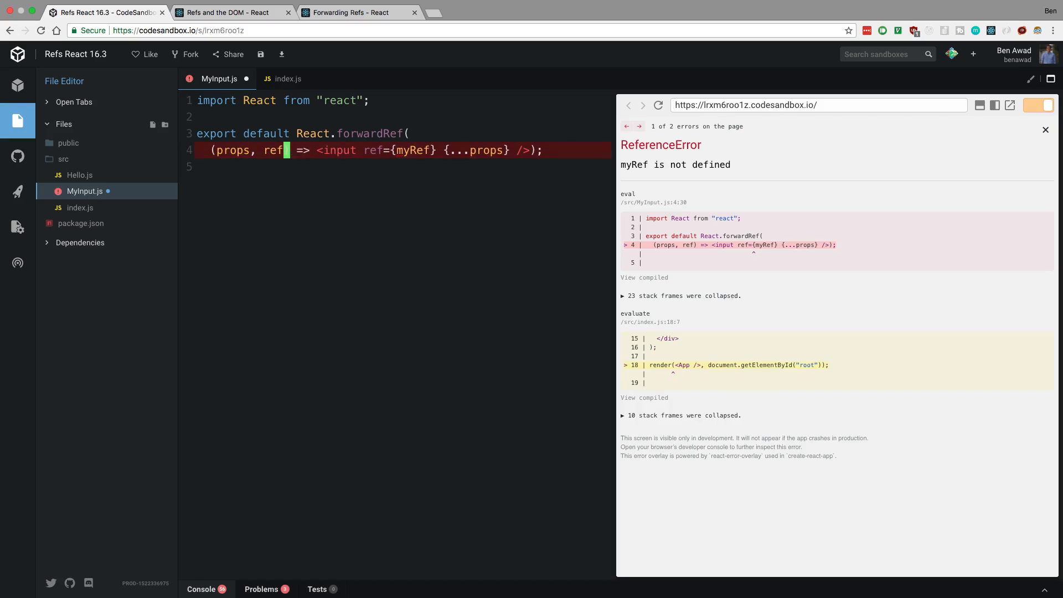
{"action": "type", "text": "ref"}
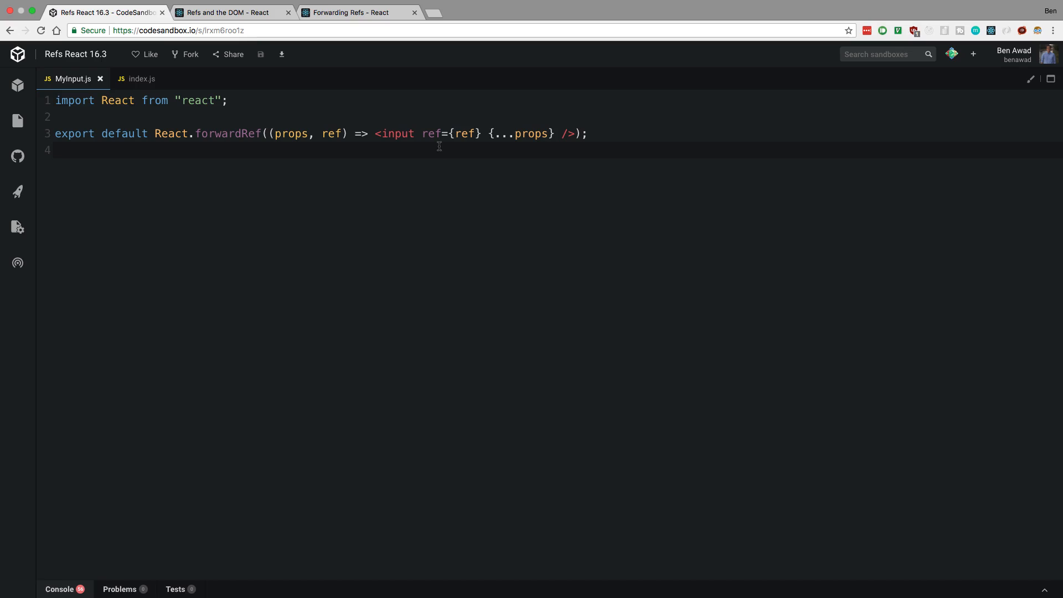
{"action": "mouse_move", "coordinate": [495, 202]}
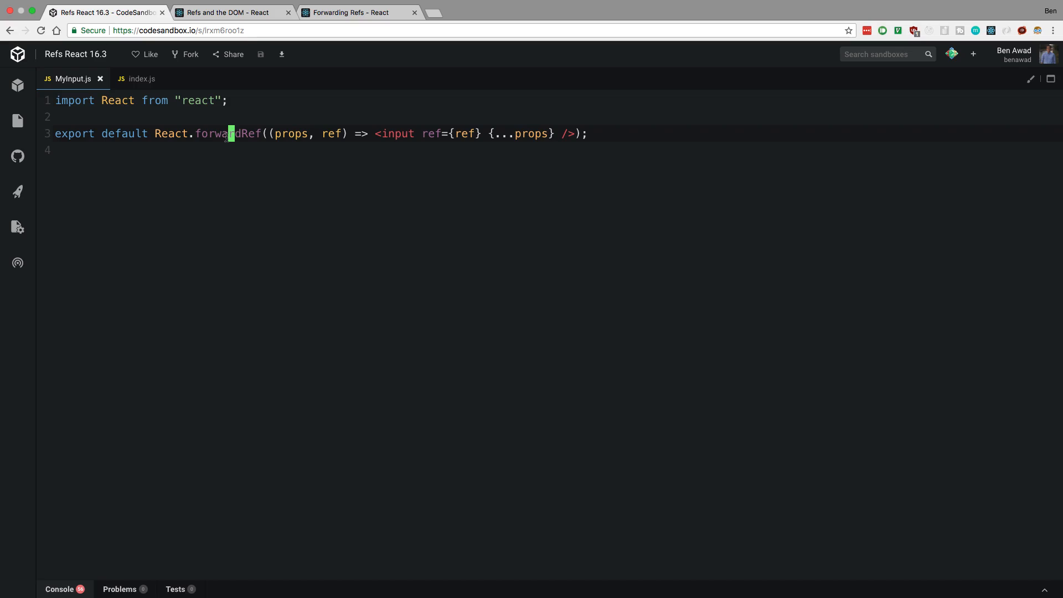
{"action": "mouse_move", "coordinate": [17, 121]}
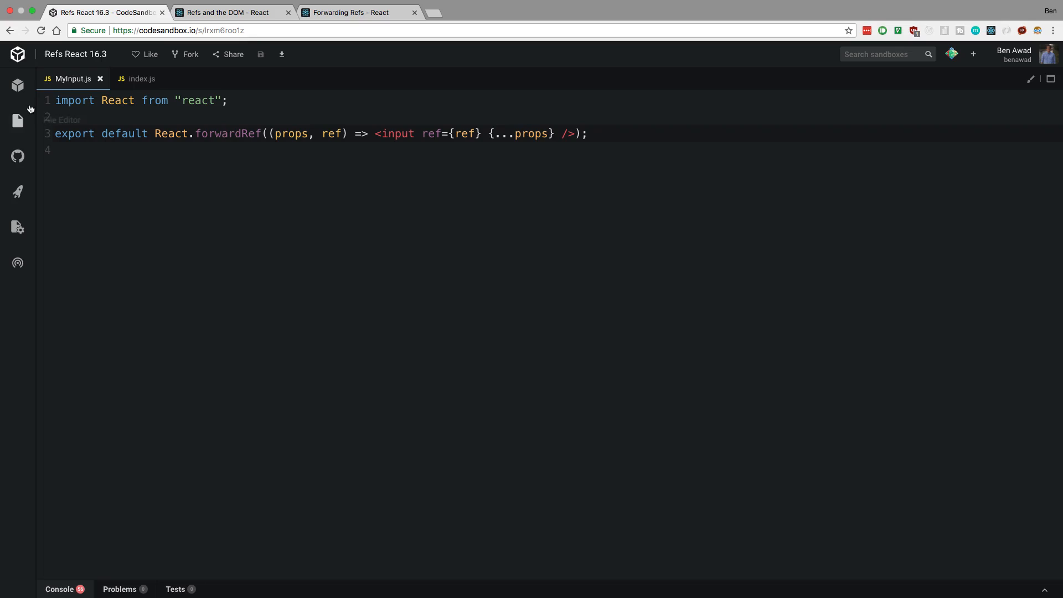
{"action": "left_click", "coordinate": [17, 85]}
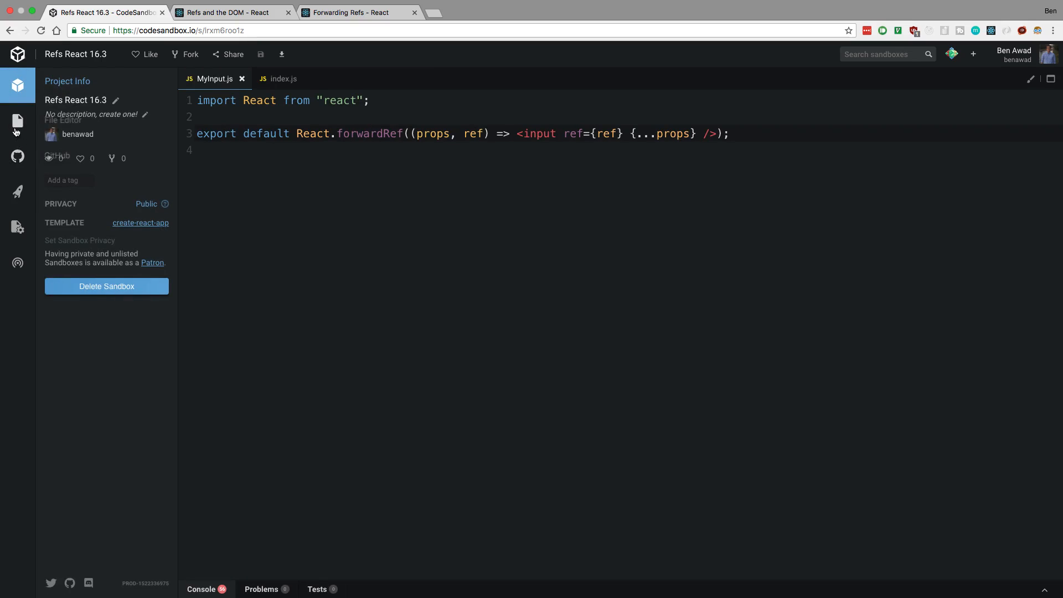
{"action": "left_click", "coordinate": [230, 12]}
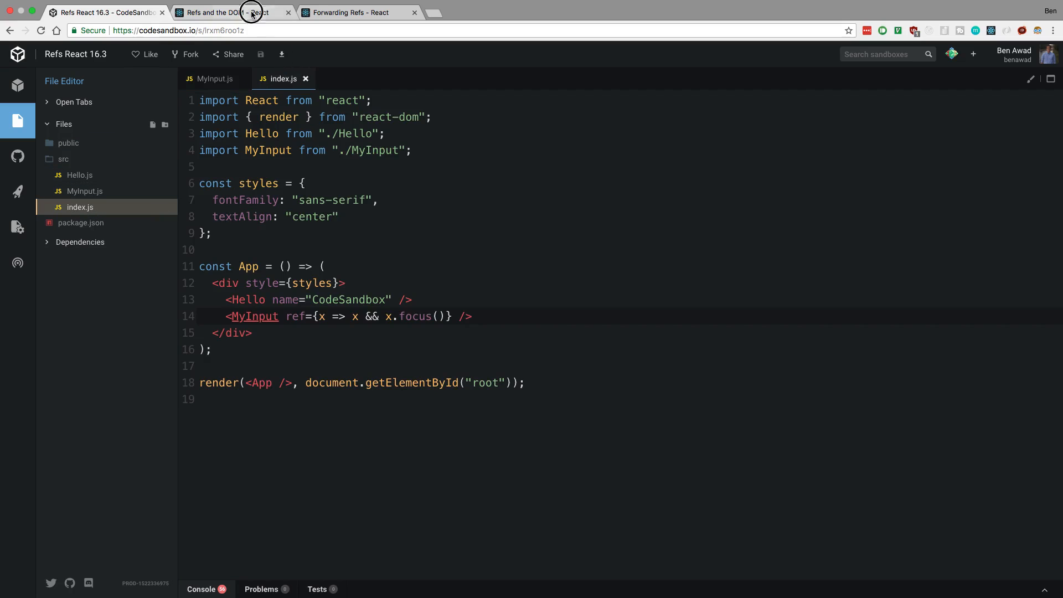
{"action": "left_click", "coordinate": [230, 12]}
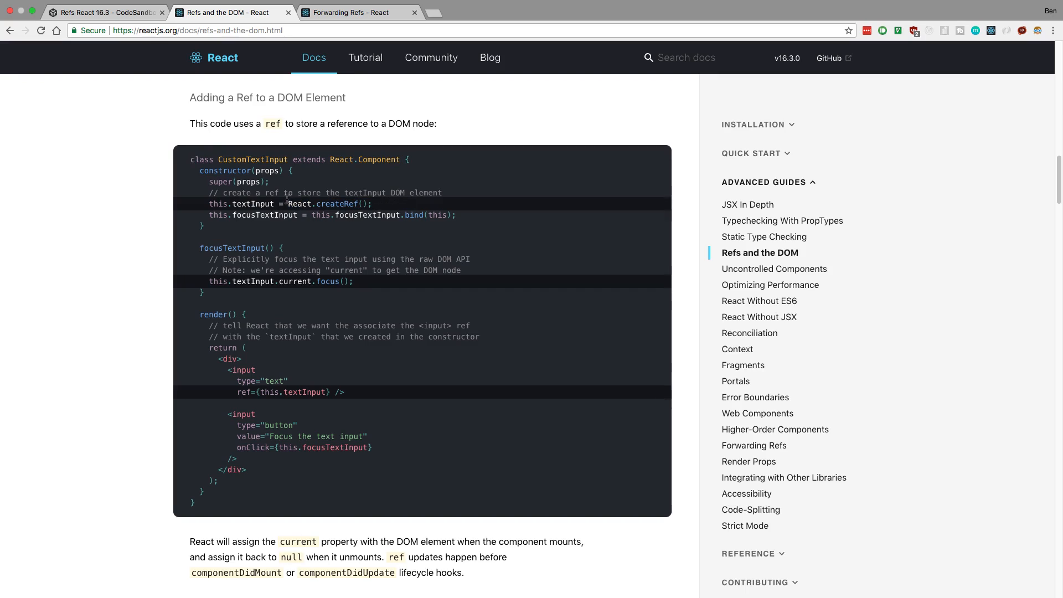
{"action": "mouse_move", "coordinate": [115, 44]}
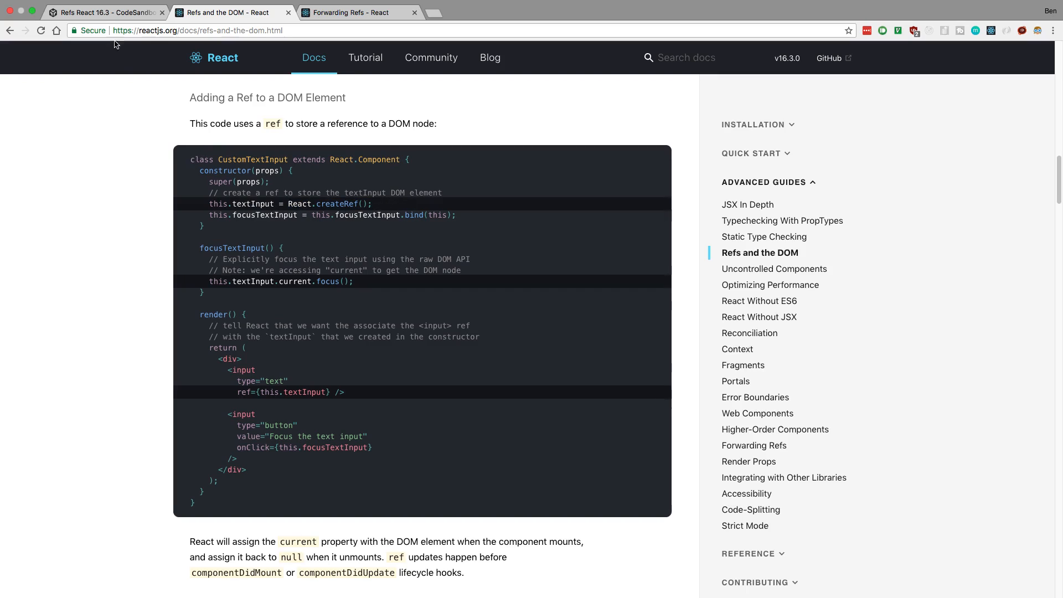
{"action": "left_click", "coordinate": [106, 12]}
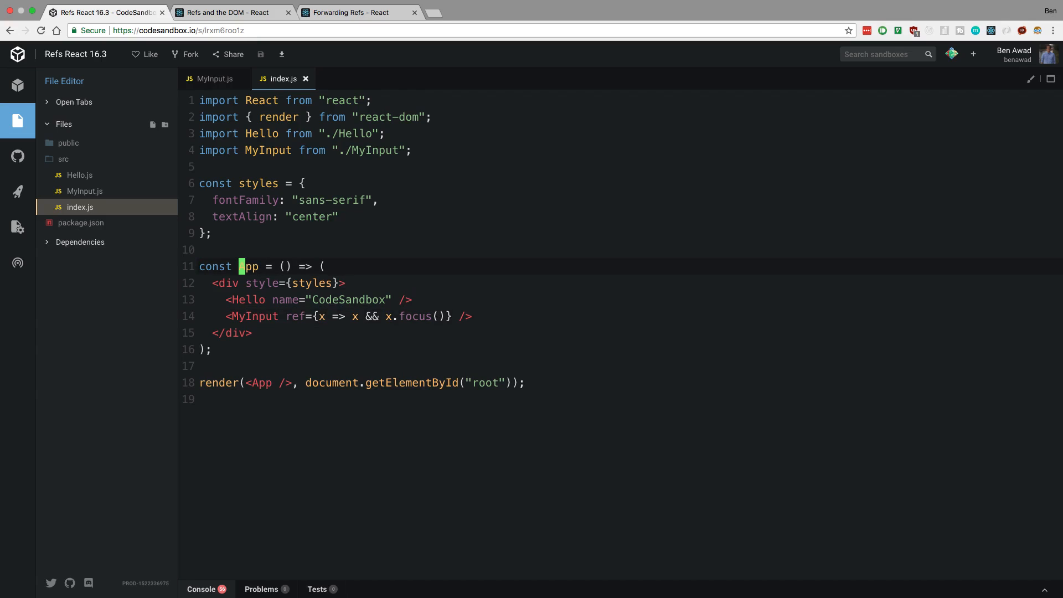
Change App to 'class App extends React.Component' with a render() method, then view the createRef docs.
{"action": "type", "text": "class App extends React.Component {"}
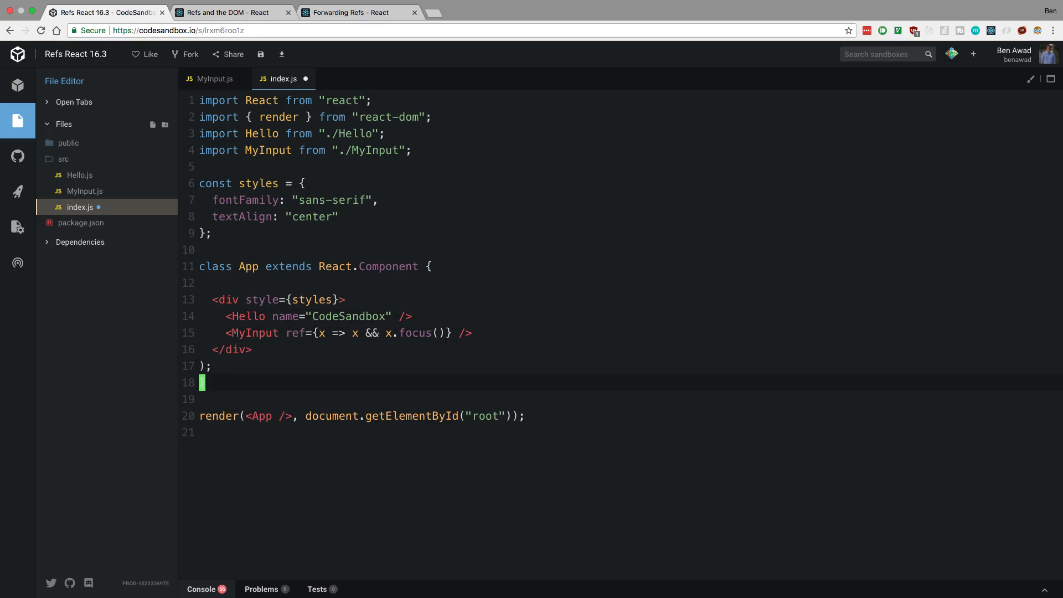
{"action": "type", "text": "render() {"}
{"action": "left_click", "coordinate": [274, 299]}
{"action": "type", "text": "return ("}
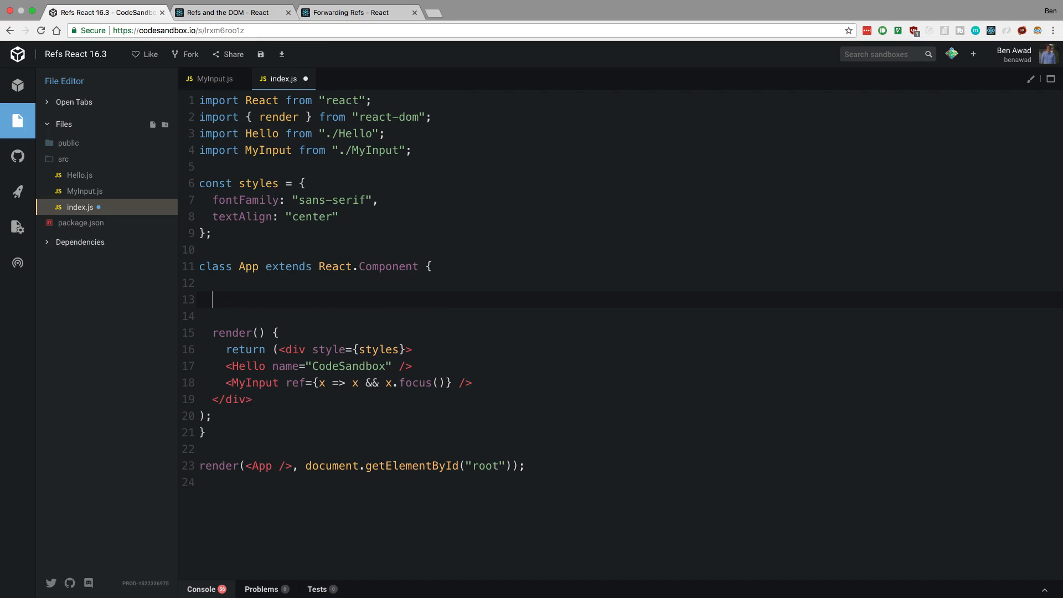
{"action": "left_click", "coordinate": [227, 13]}
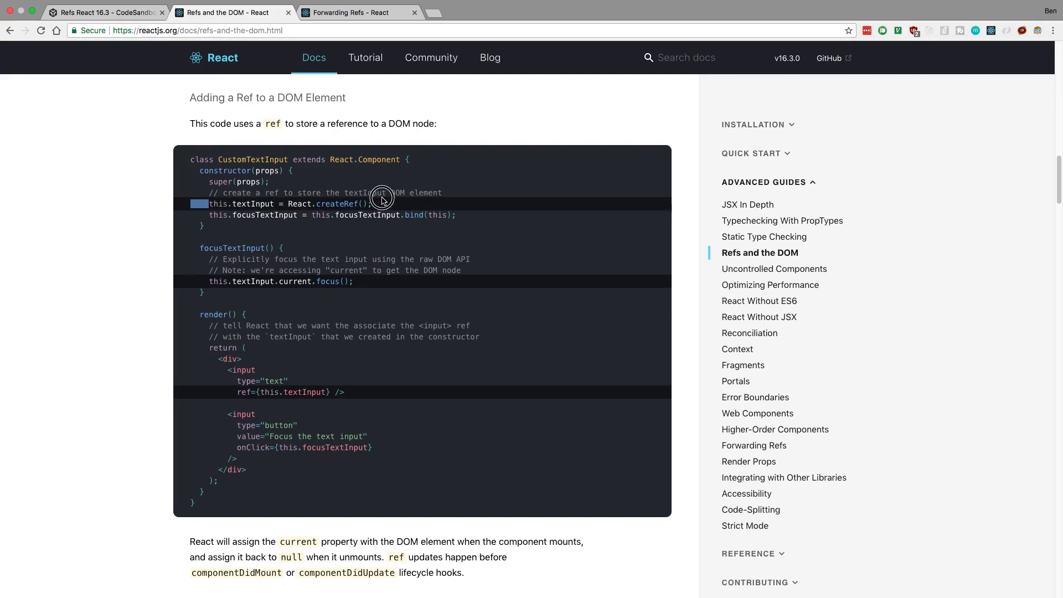
Copy the docs line 'this.textInput = React.createRef();'.
{"action": "right_click", "coordinate": [379, 203]}
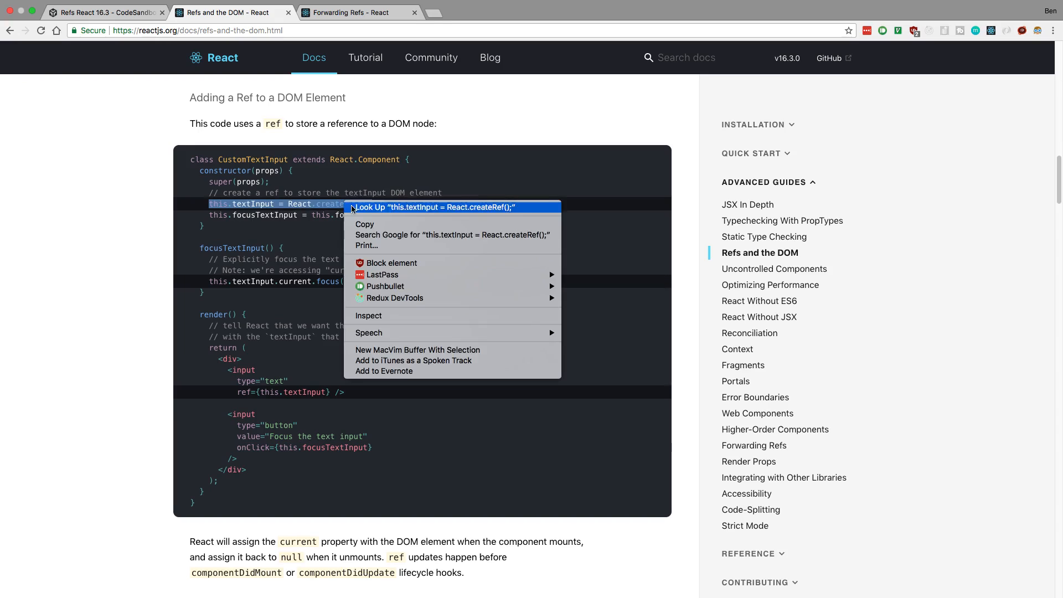
{"action": "left_click", "coordinate": [335, 177]}
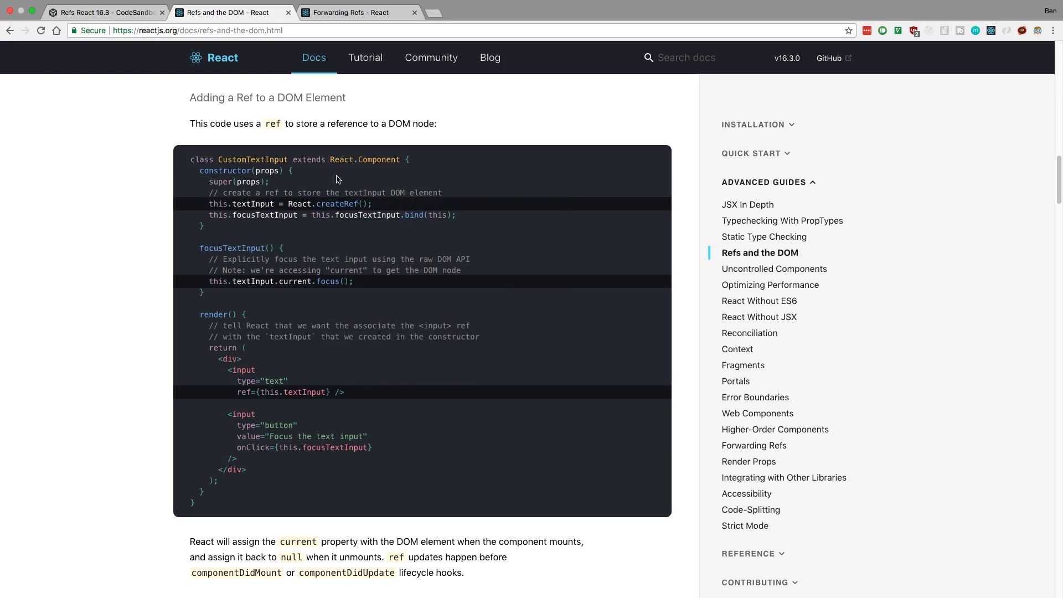
{"action": "mouse_move", "coordinate": [278, 201]}
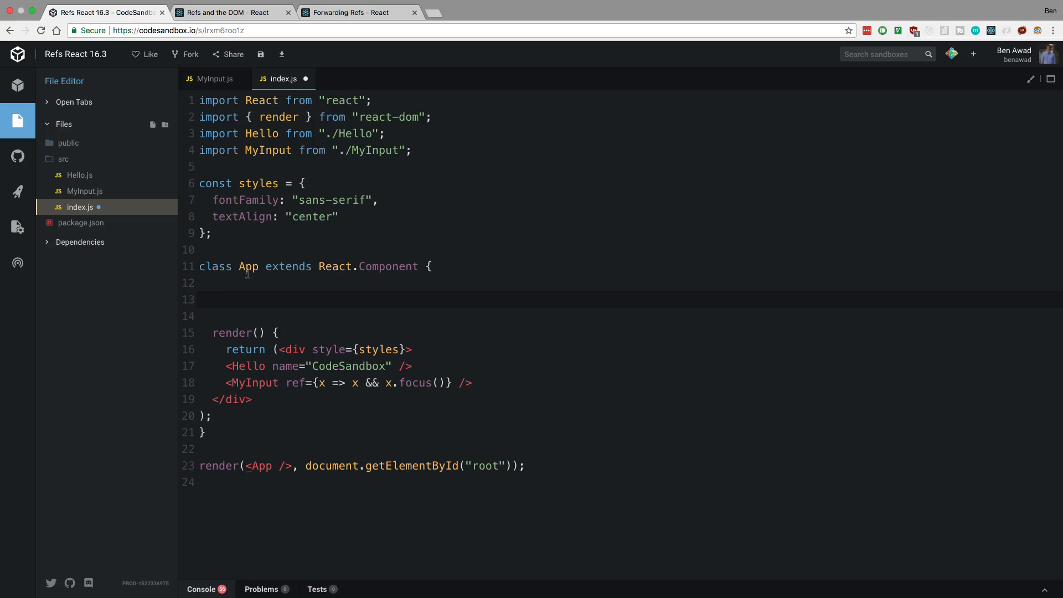
Add textInput = React.createRef() to App and pass it as MyInput's ref.
{"action": "type", "text": "this.textInput = React.createRef();"}
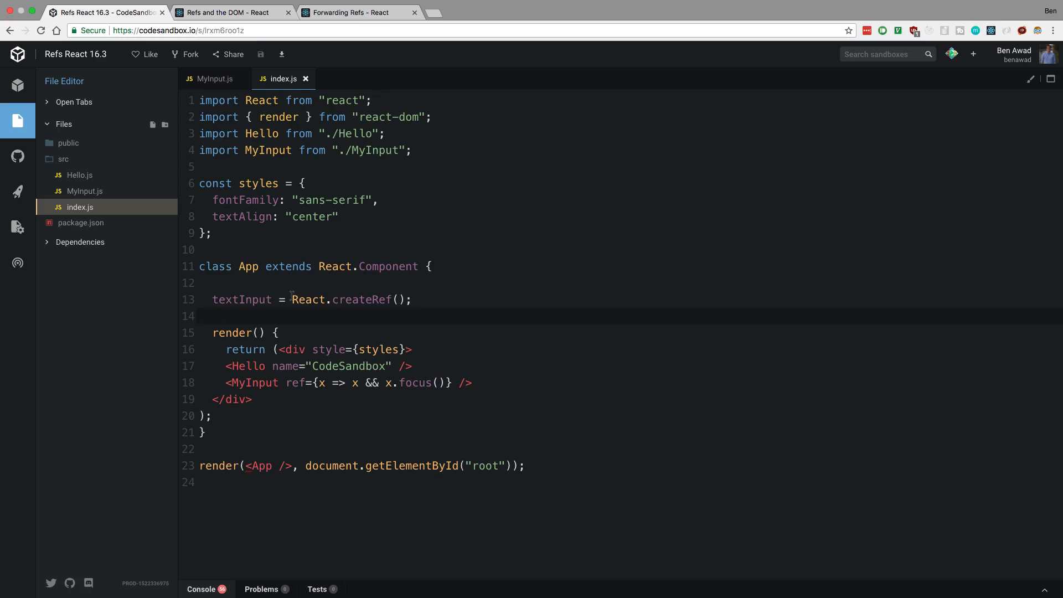
{"action": "double_click", "coordinate": [227, 300]}
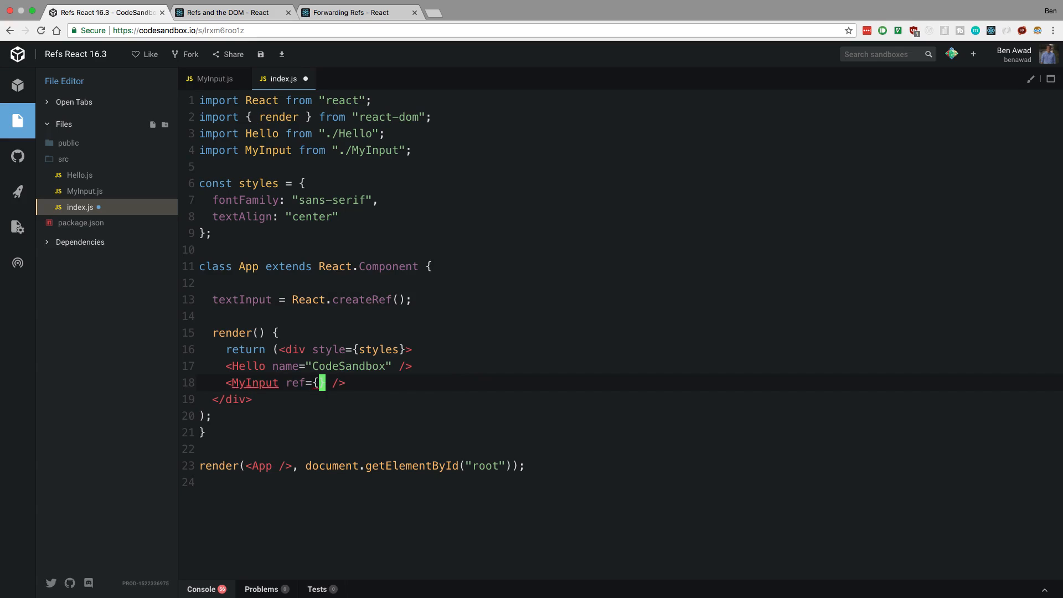
{"action": "type", "text": "textInput"}
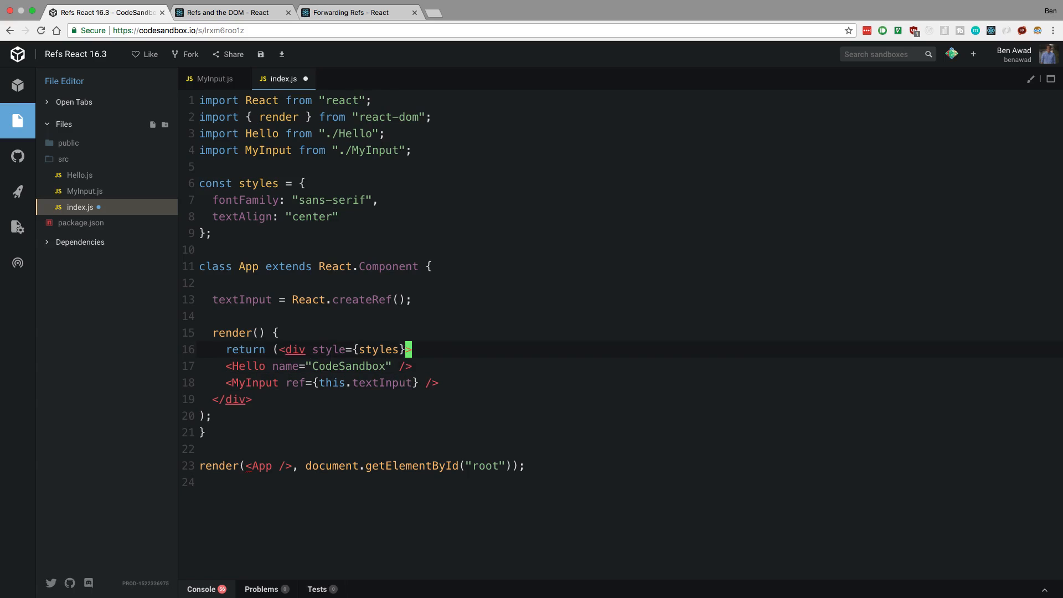
Add componentDidMount that calls this.textInput.current.focus().
{"action": "type", "text": "compo"}
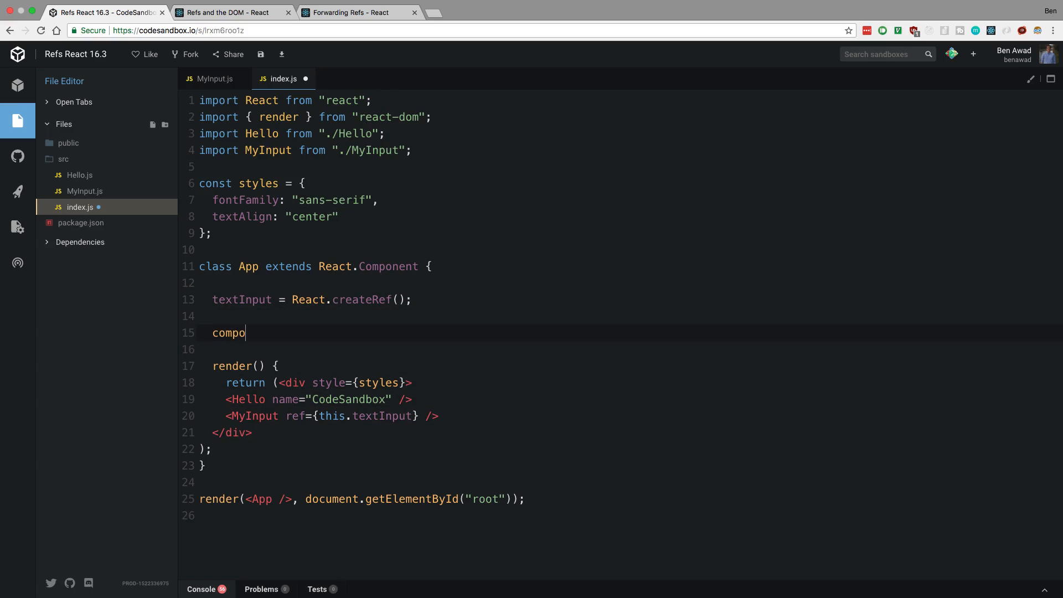
{"action": "type", "text": "nentDidMo"}
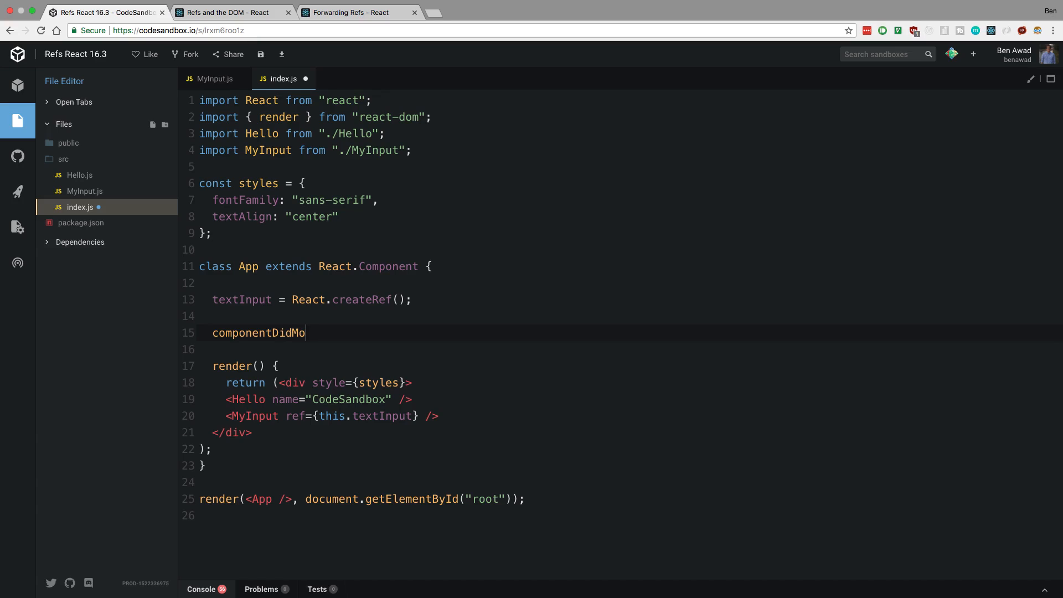
{"action": "type", "text": "unt() ["}
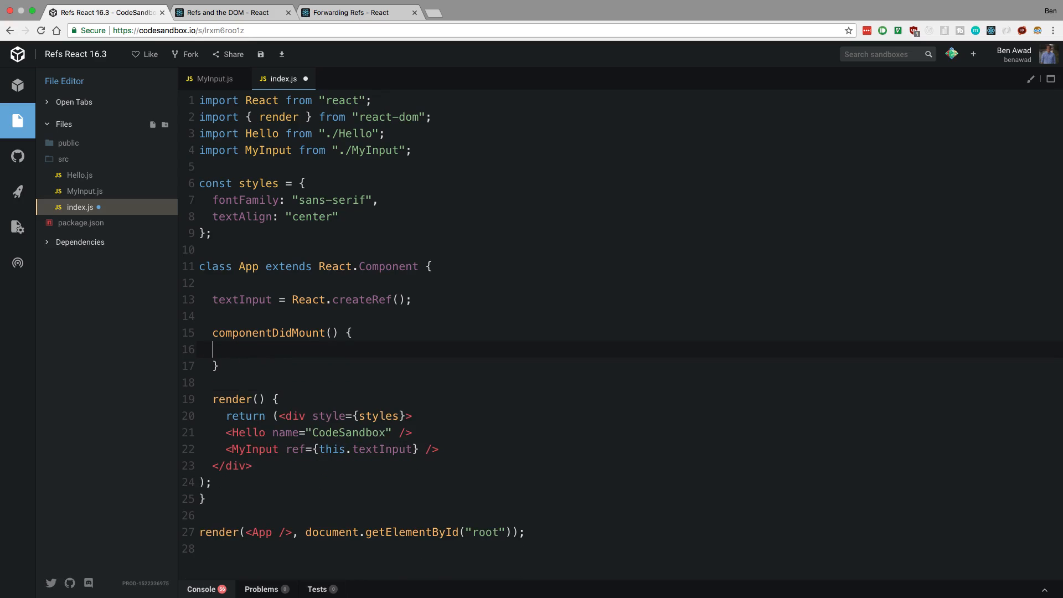
{"action": "type", "text": "this.textInput.curr"}
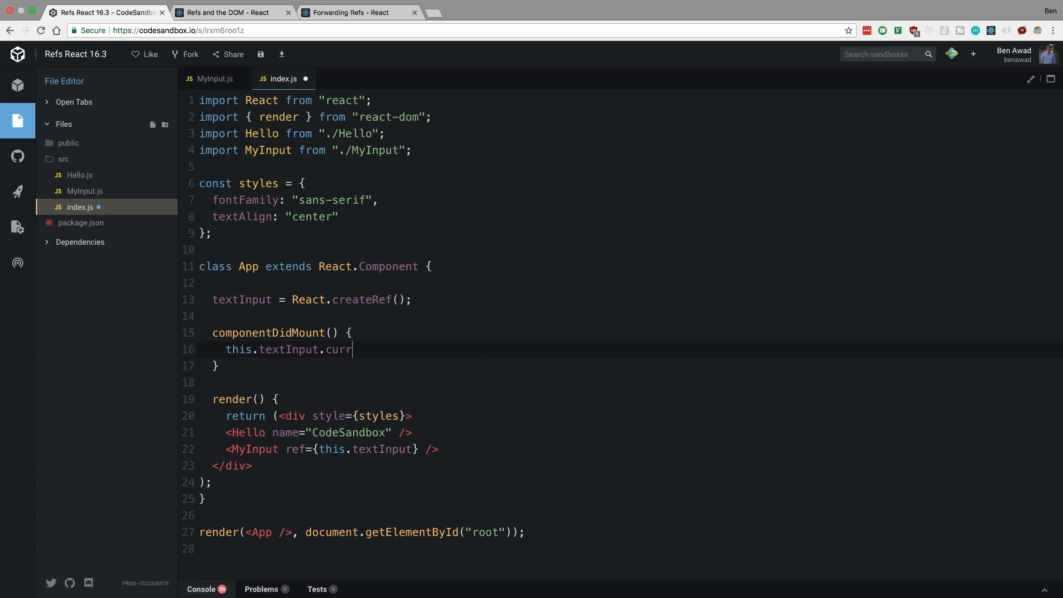
{"action": "type", "text": "ent"}
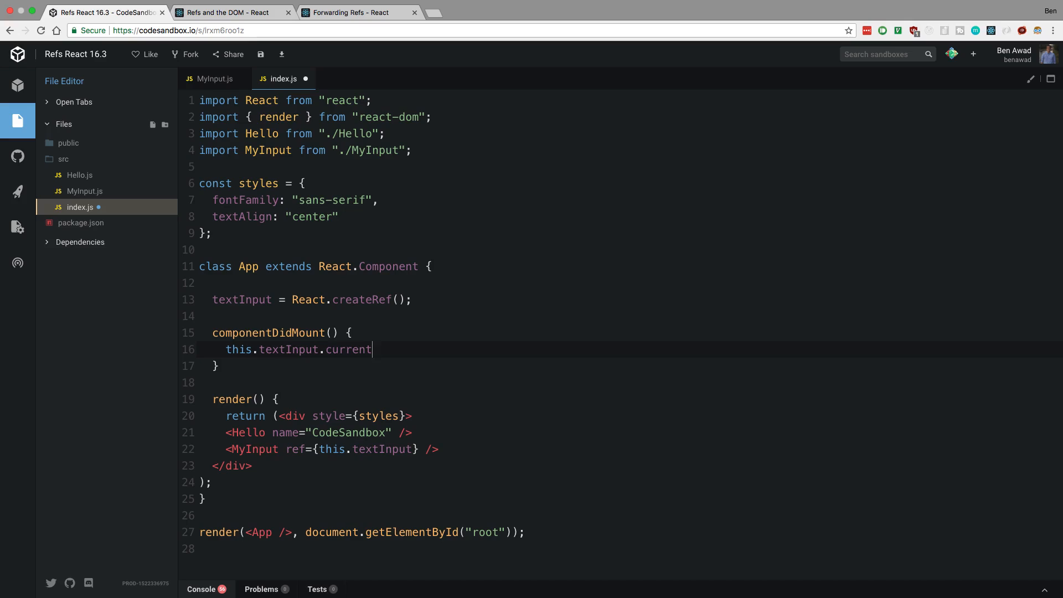
{"action": "type", "text": ".focus();"}
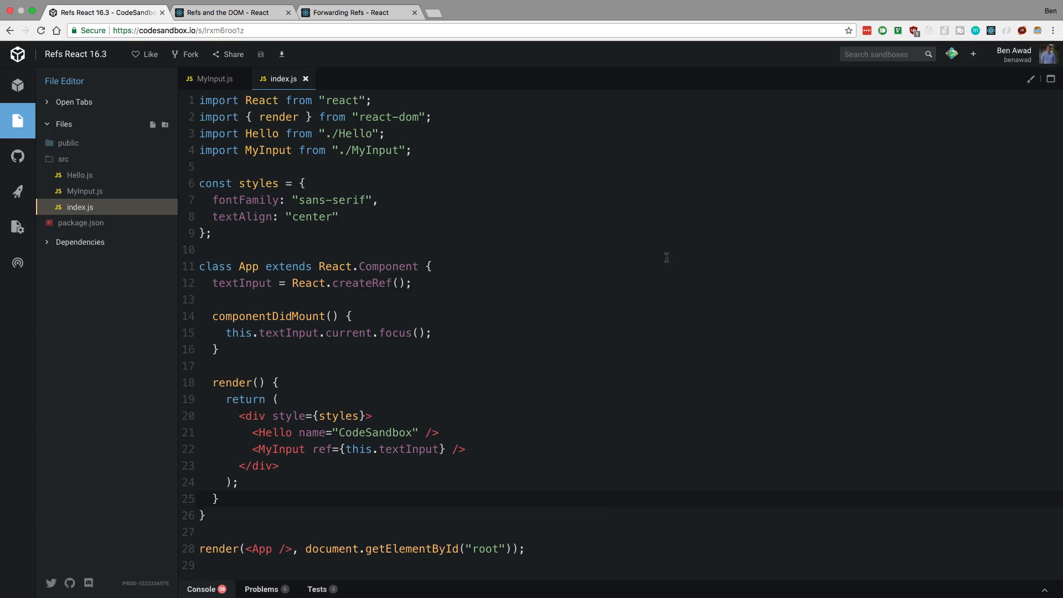
Save index.js and compare it with the Refs and the DOM docs example.
{"action": "left_click", "coordinate": [342, 332]}
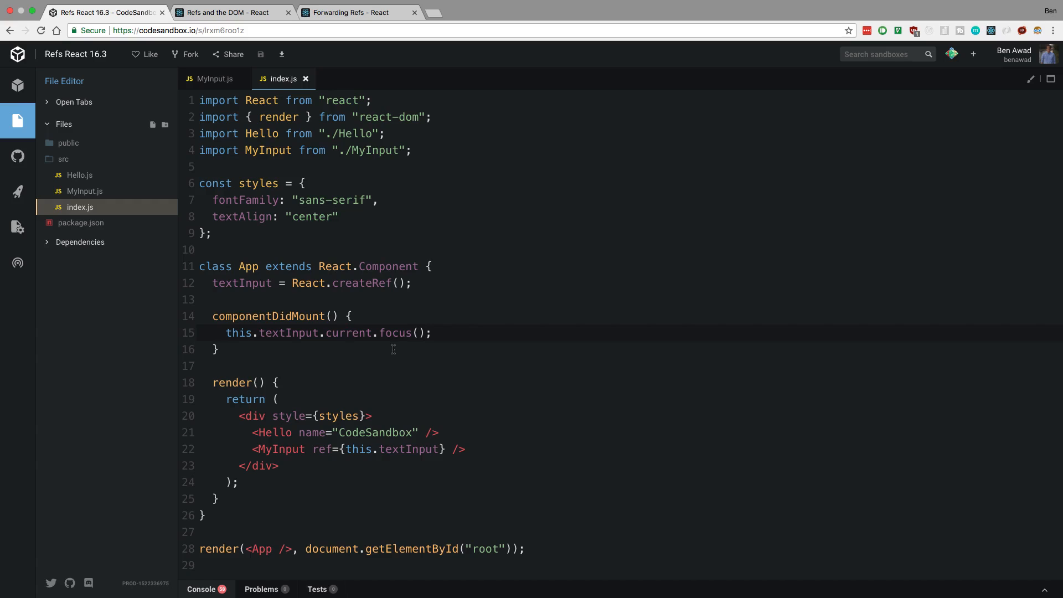
{"action": "left_click", "coordinate": [232, 12]}
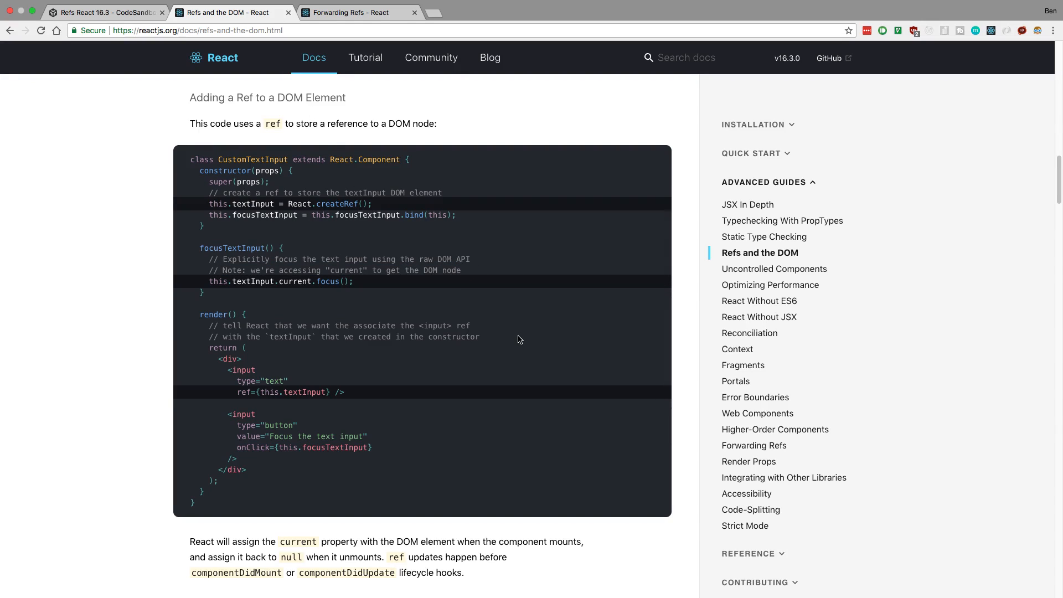
{"action": "left_click", "coordinate": [105, 12]}
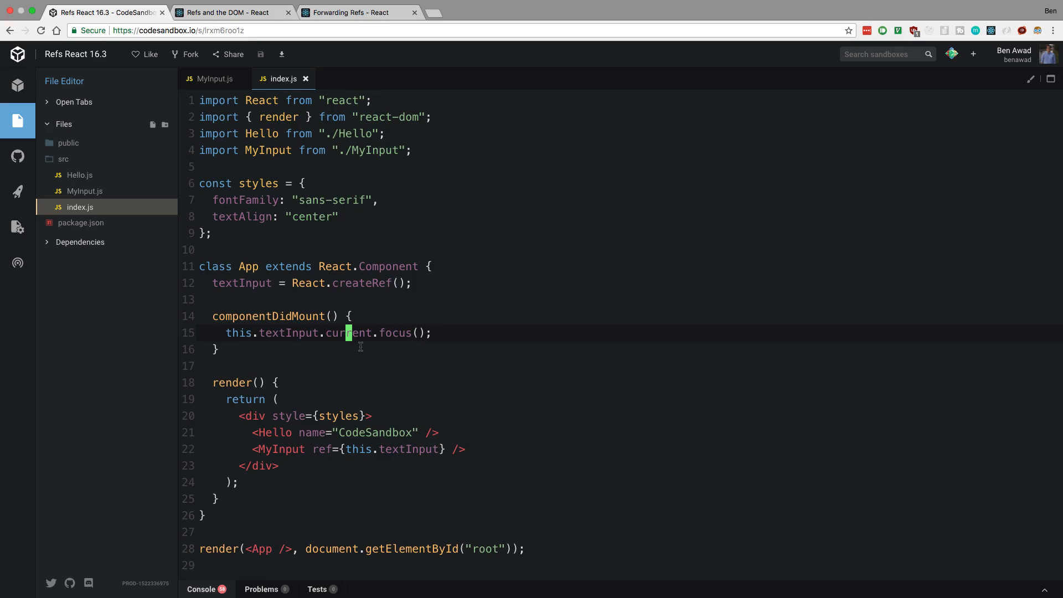
{"action": "mouse_move", "coordinate": [448, 361]}
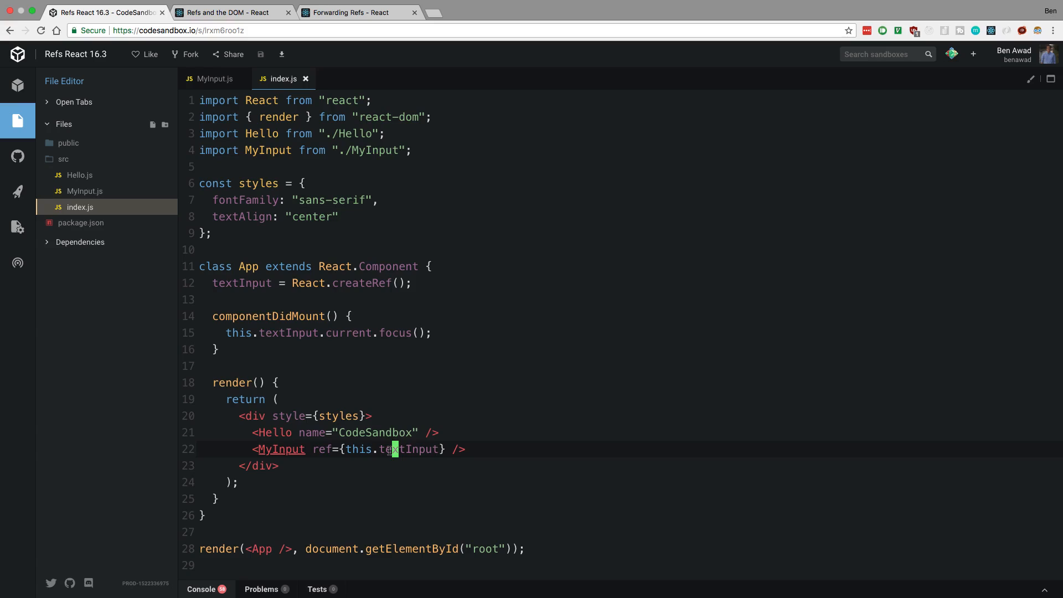
{"action": "mouse_move", "coordinate": [772, 280]}
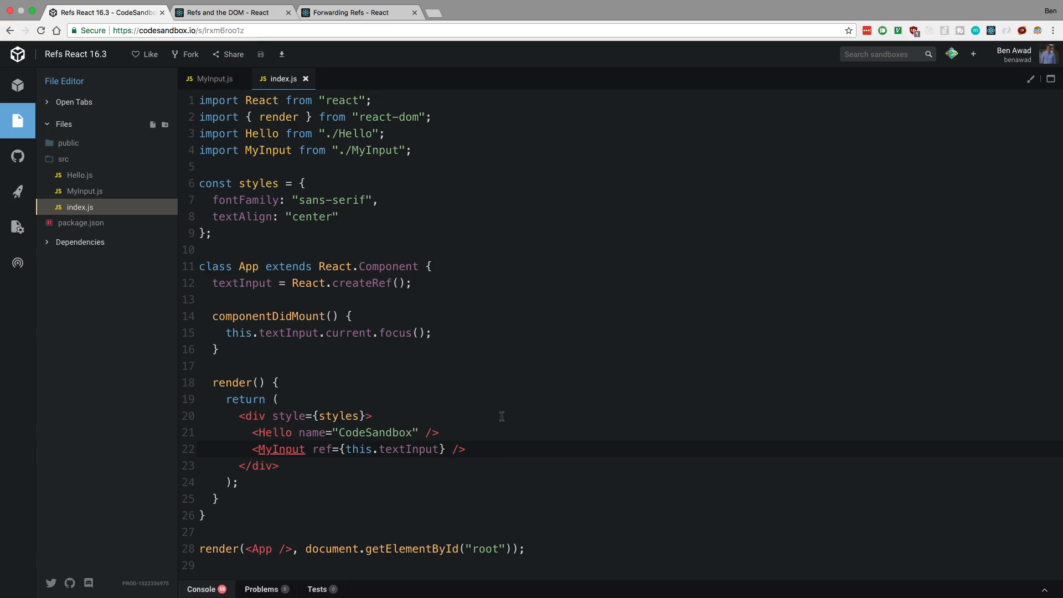
{"action": "mouse_move", "coordinate": [244, 332]}
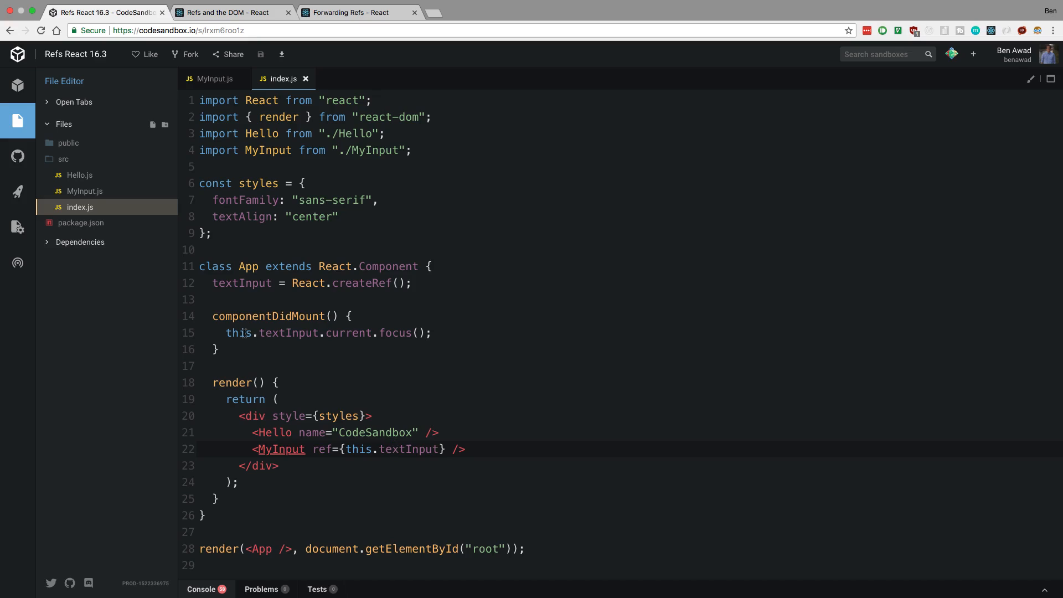